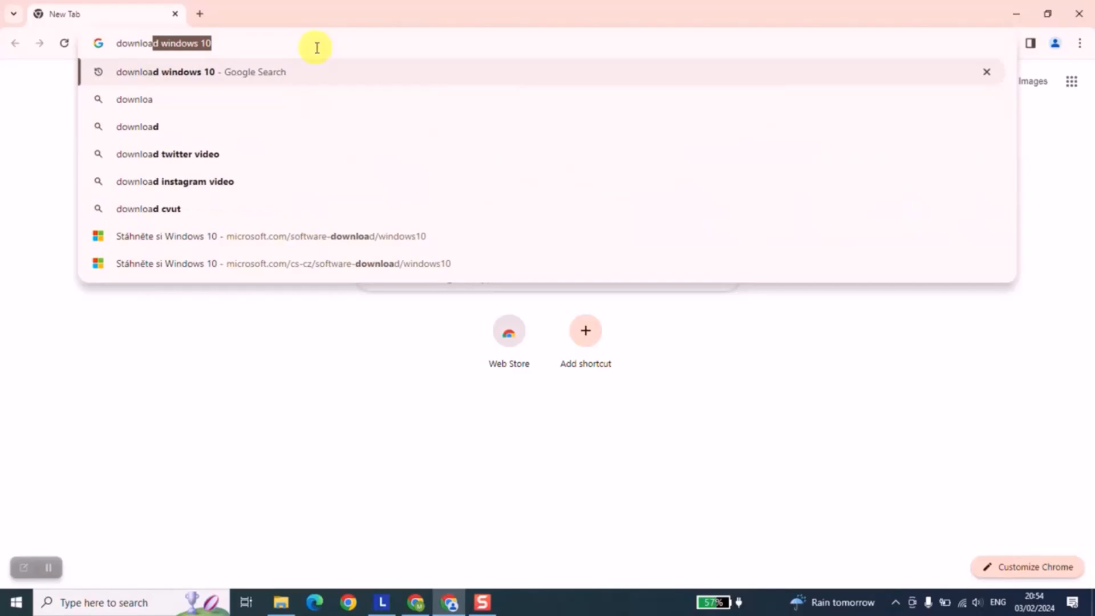
- Search Google for 'download windows 10', open Microsoft's result and switch the site to Australia - English
{"action": "key", "text": "Enter"}
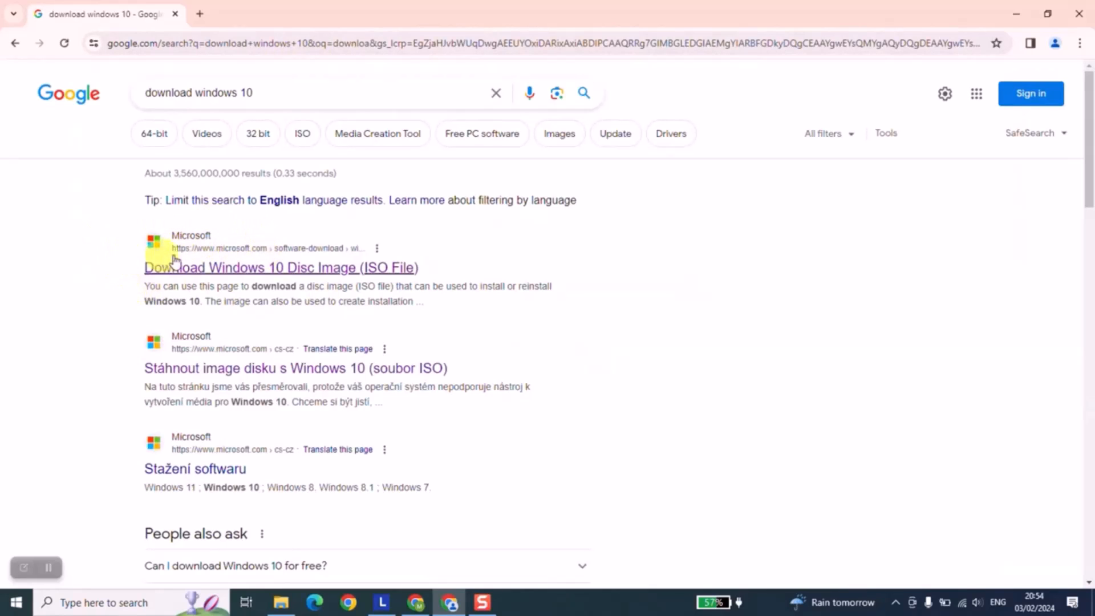
{"action": "mouse_move", "coordinate": [244, 256]}
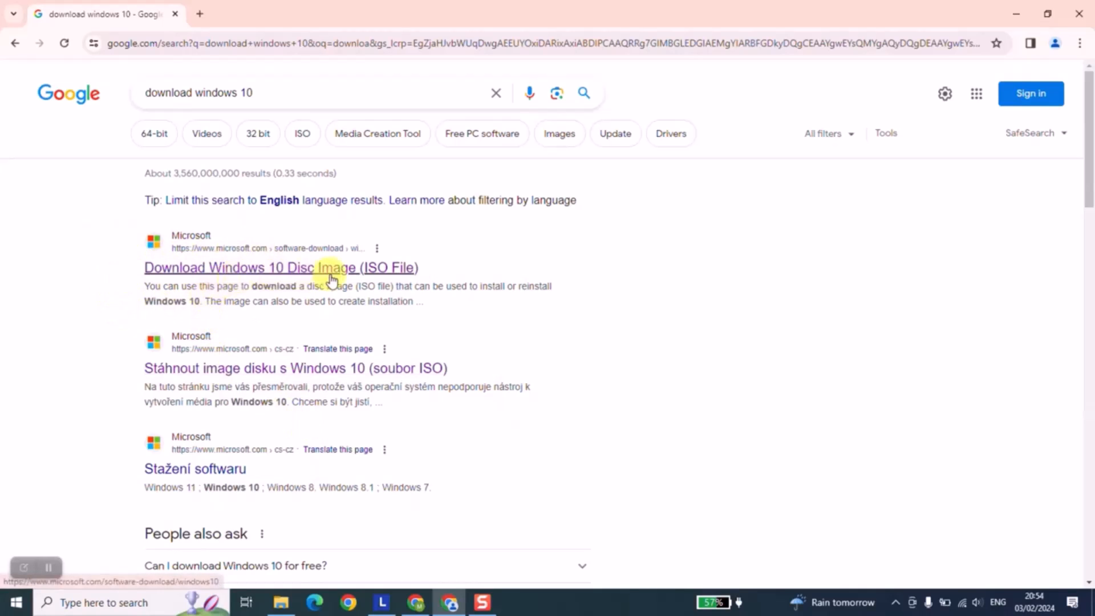
{"action": "mouse_move", "coordinate": [151, 342]}
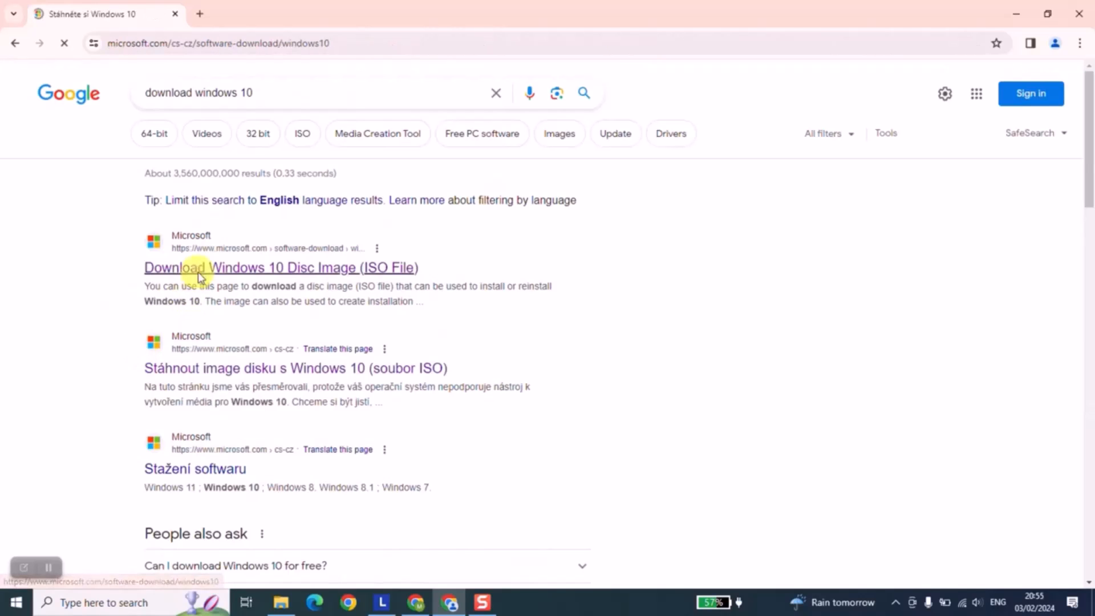
{"action": "left_click", "coordinate": [280, 267]}
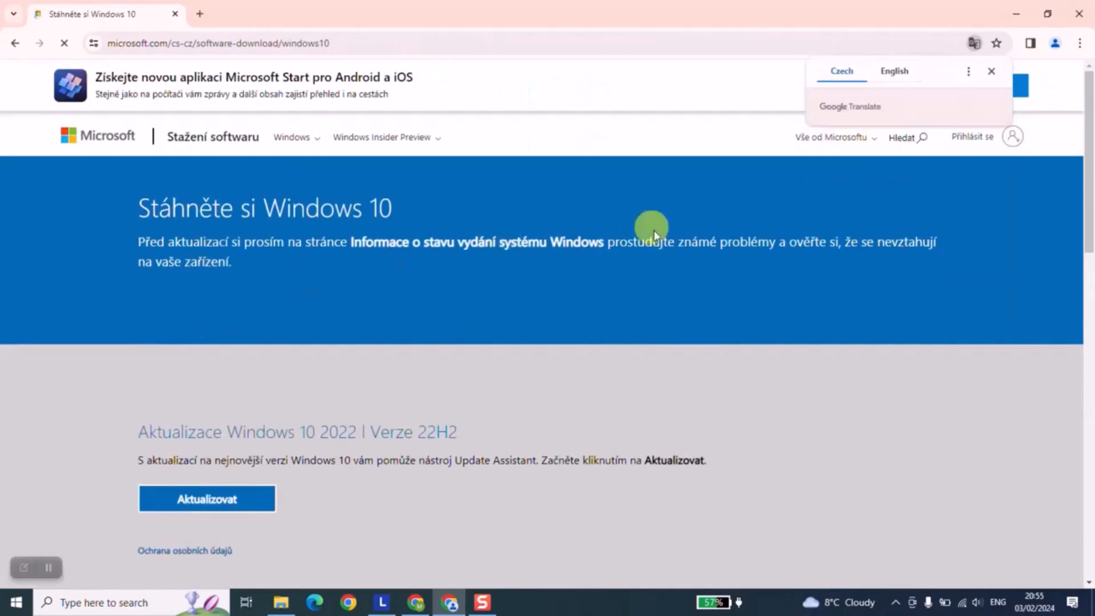
{"action": "scroll", "scroll_direction": "down", "scroll_amount": 3}
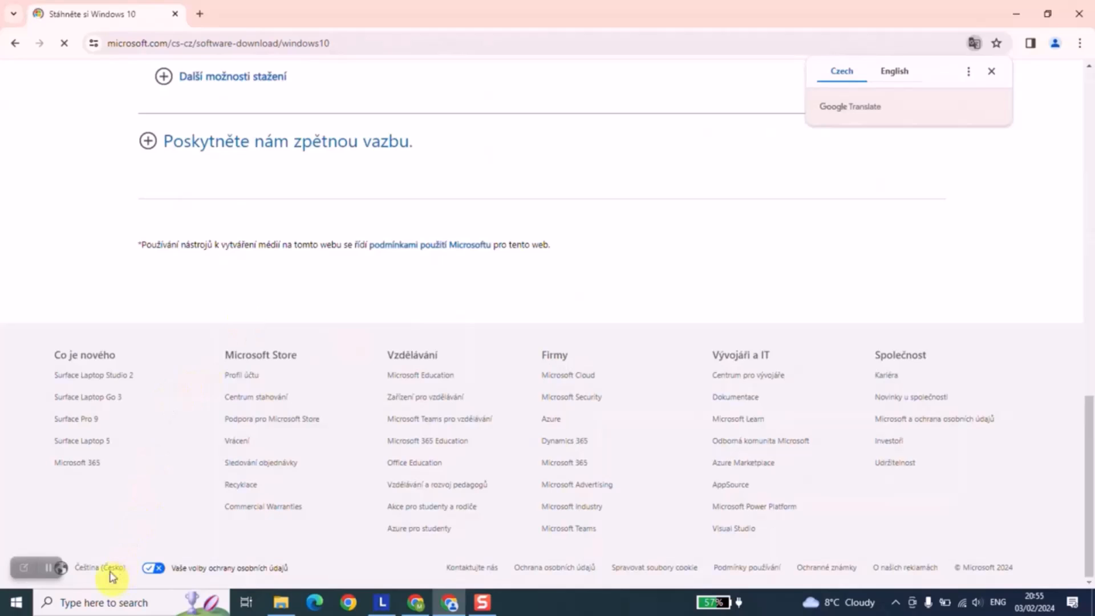
{"action": "left_click", "coordinate": [98, 567]}
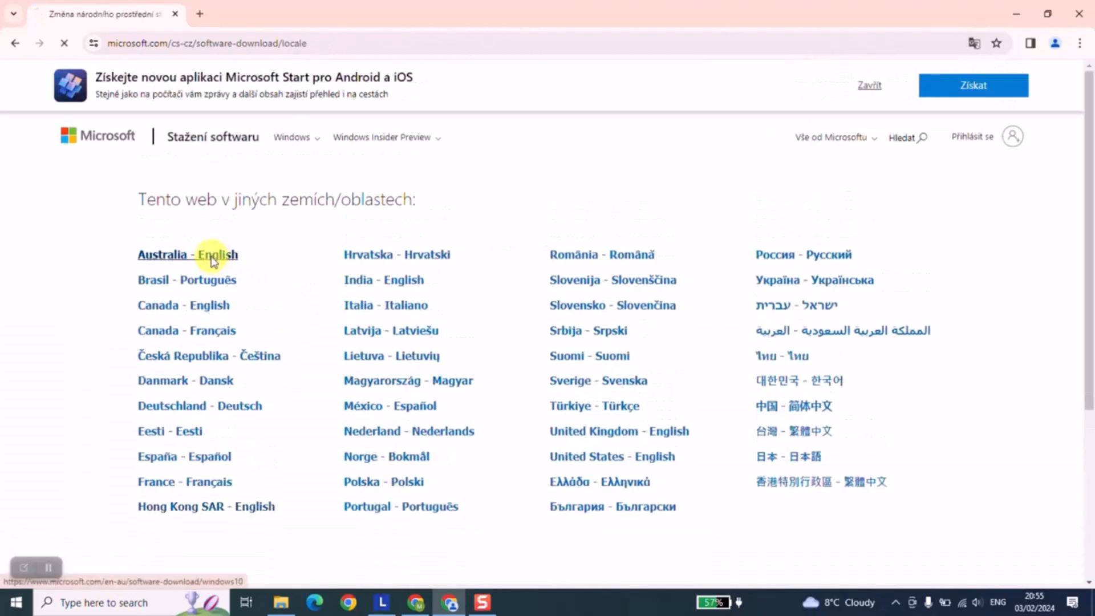
{"action": "left_click", "coordinate": [186, 254]}
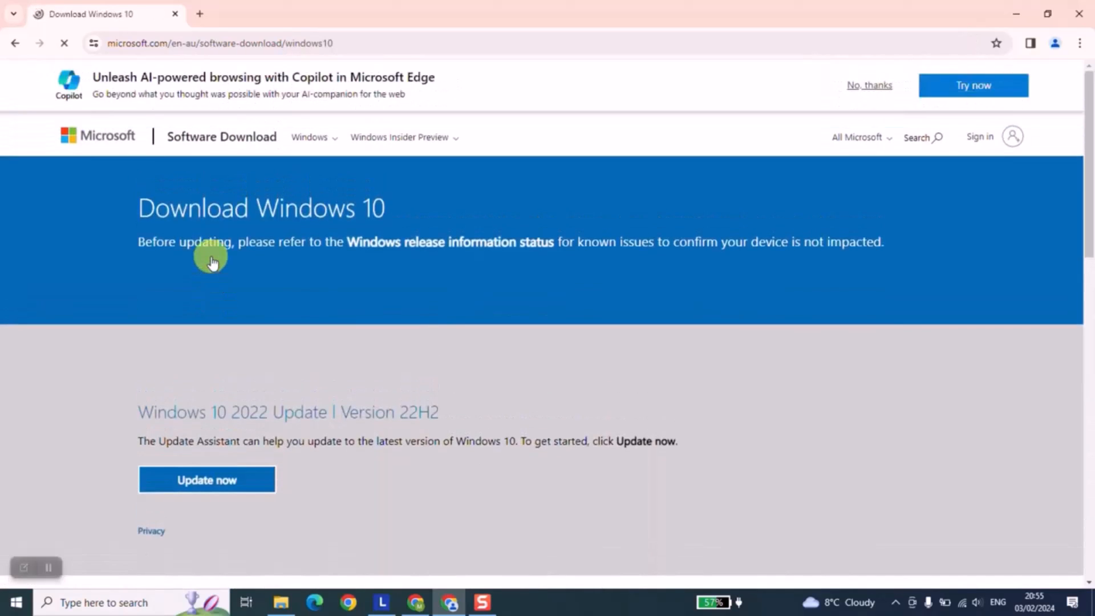
- Under Create Windows 10 installation media, start the media creation tool download via Download tool now
{"action": "scroll", "scroll_direction": "down", "scroll_amount": 3}
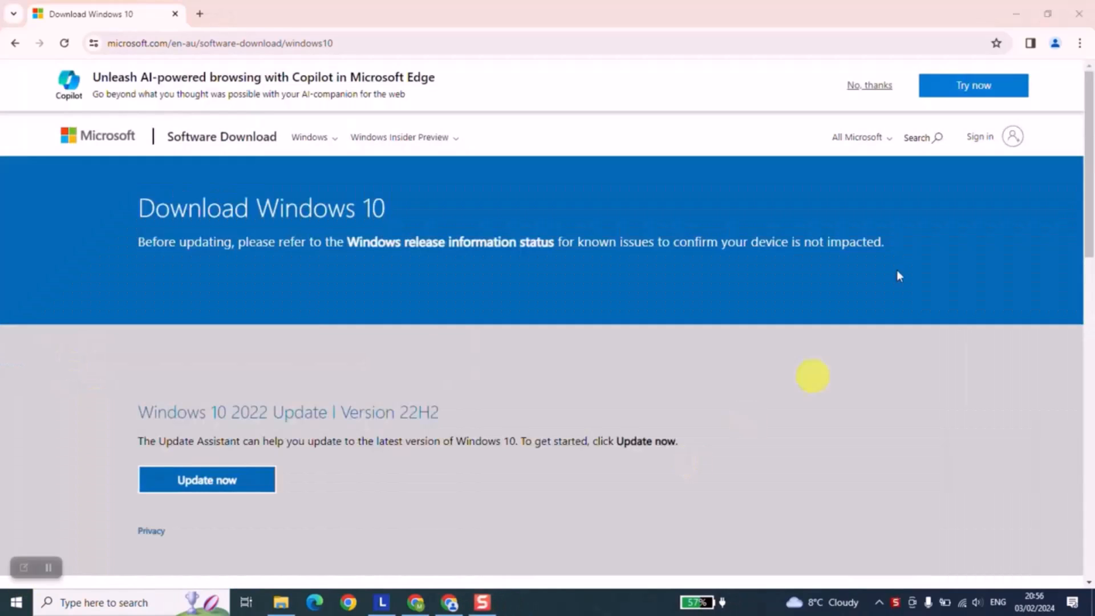
{"action": "scroll", "scroll_direction": "down", "scroll_amount": 3}
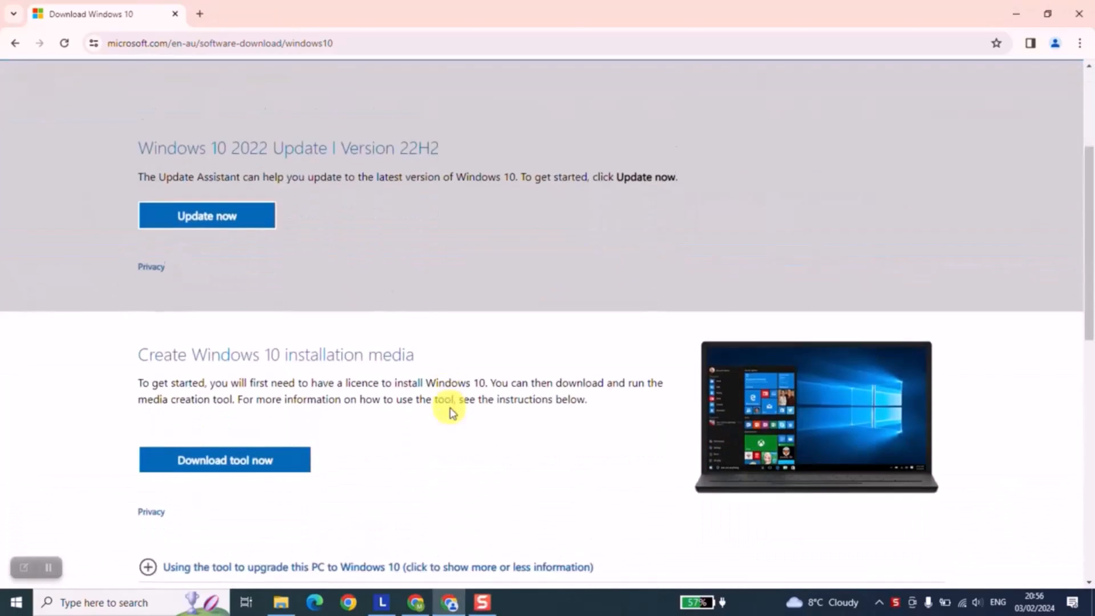
{"action": "scroll", "scroll_direction": "down", "scroll_amount": 3}
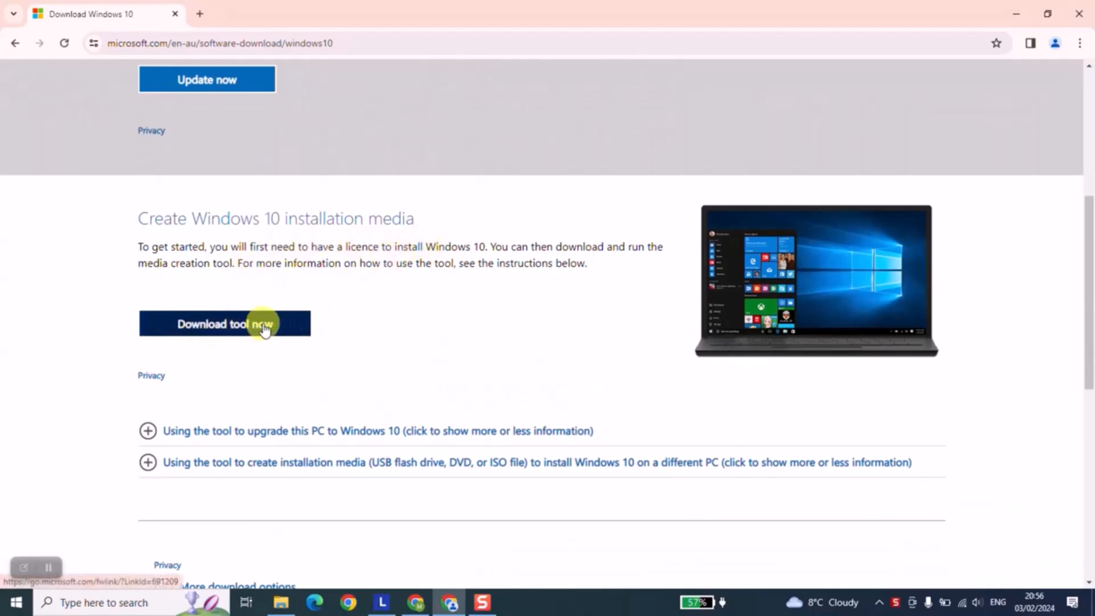
{"action": "left_click", "coordinate": [225, 323]}
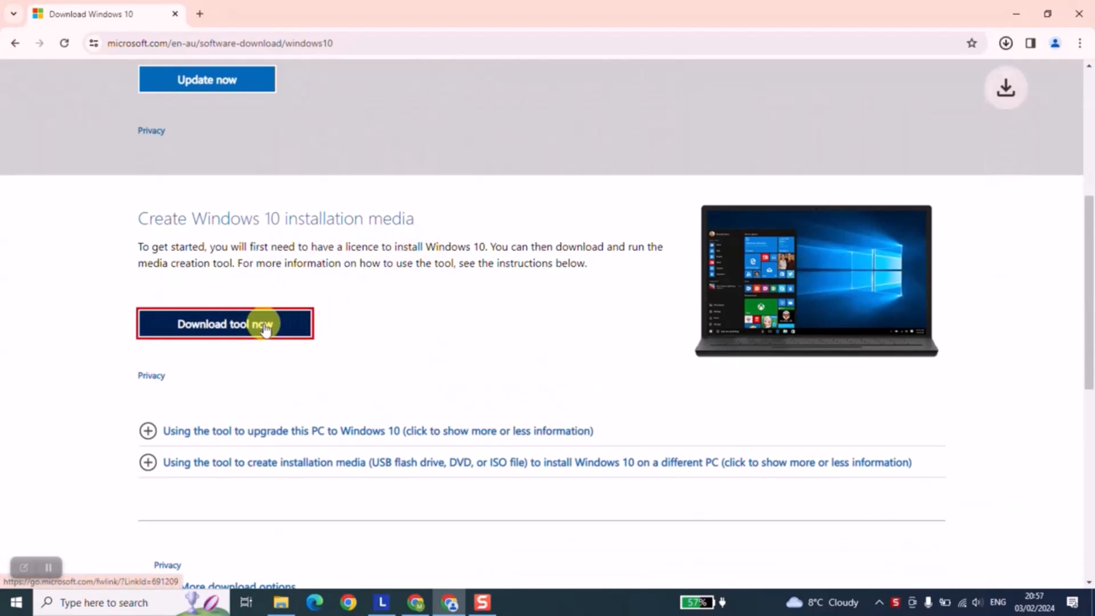
{"action": "left_click", "coordinate": [225, 323]}
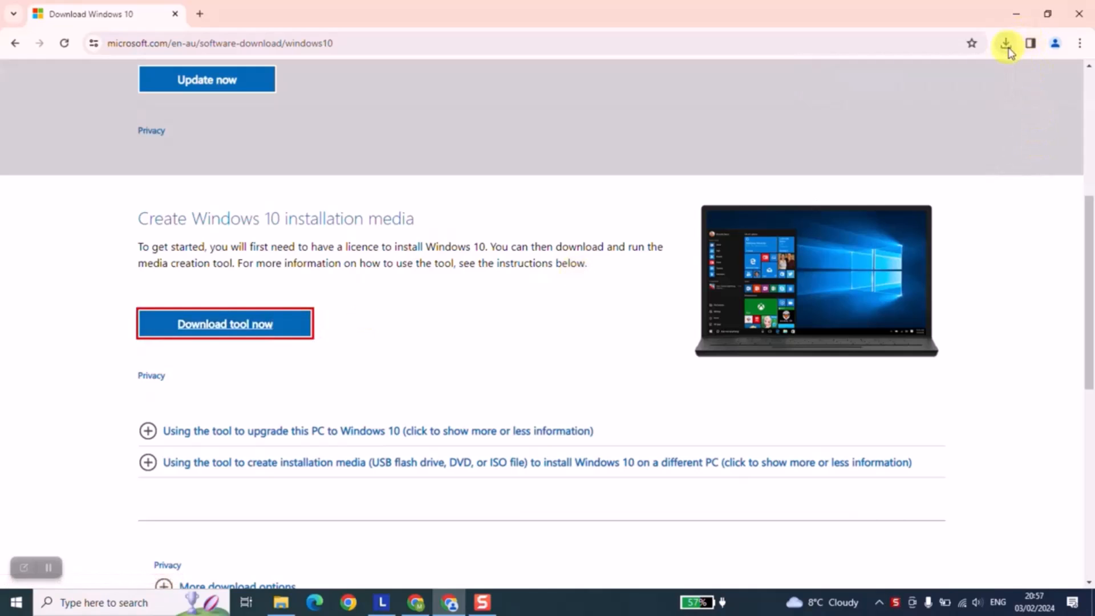
- Launch the downloaded MediaCreationTool22H2 (1) from the Downloads folder
{"action": "left_click", "coordinate": [1006, 42]}
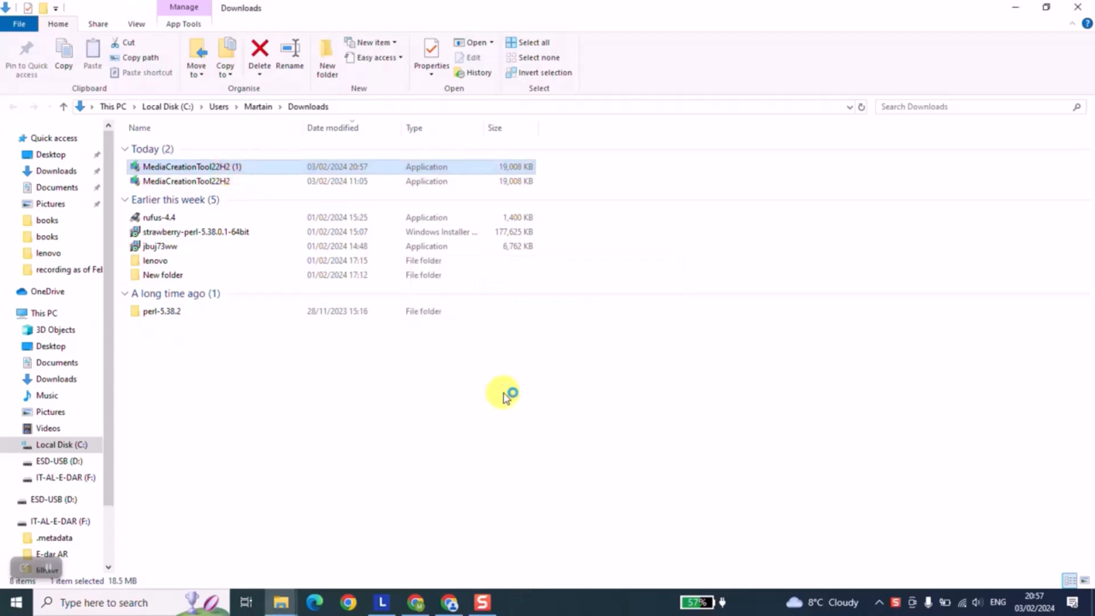
{"action": "double_click", "coordinate": [192, 166]}
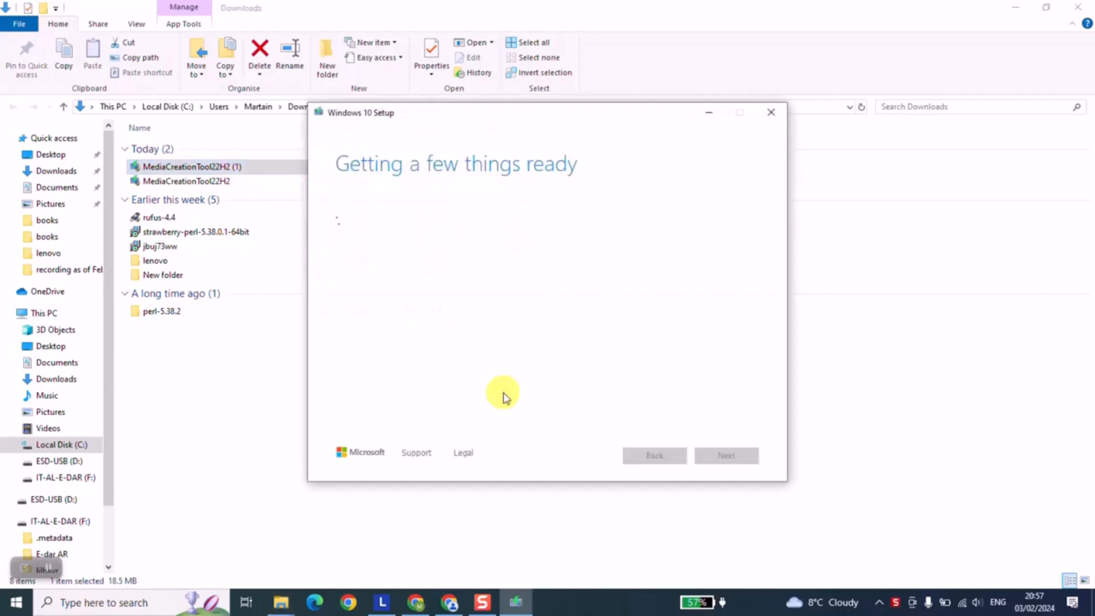
{"action": "mouse_move", "coordinate": [384, 319]}
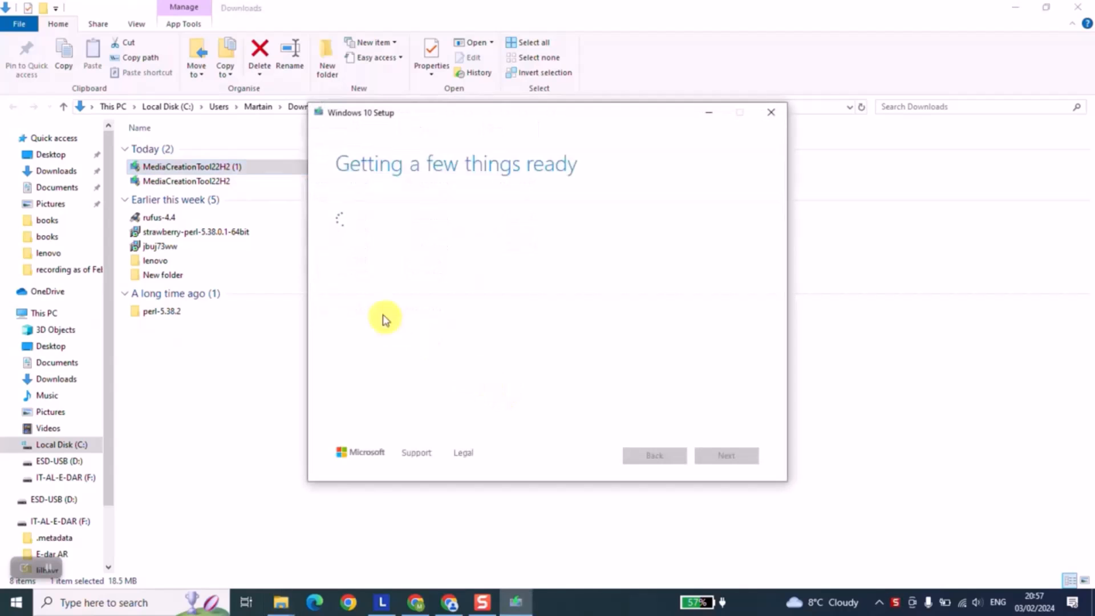
{"action": "mouse_move", "coordinate": [431, 204]}
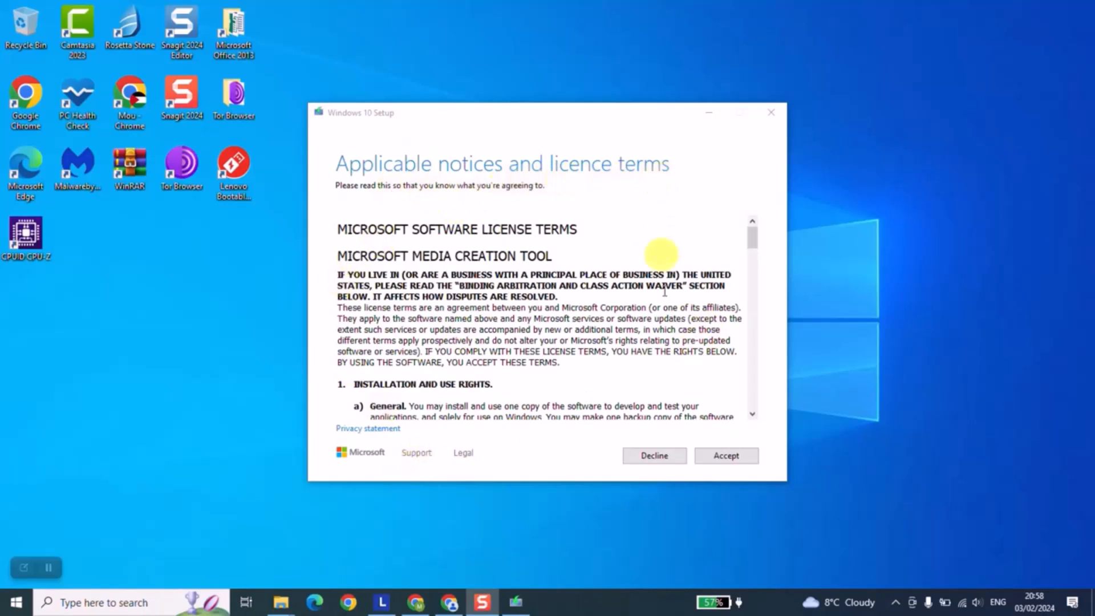
- Accept the Windows 10 Setup licence terms
{"action": "scroll", "scroll_direction": "down", "scroll_amount": 3}
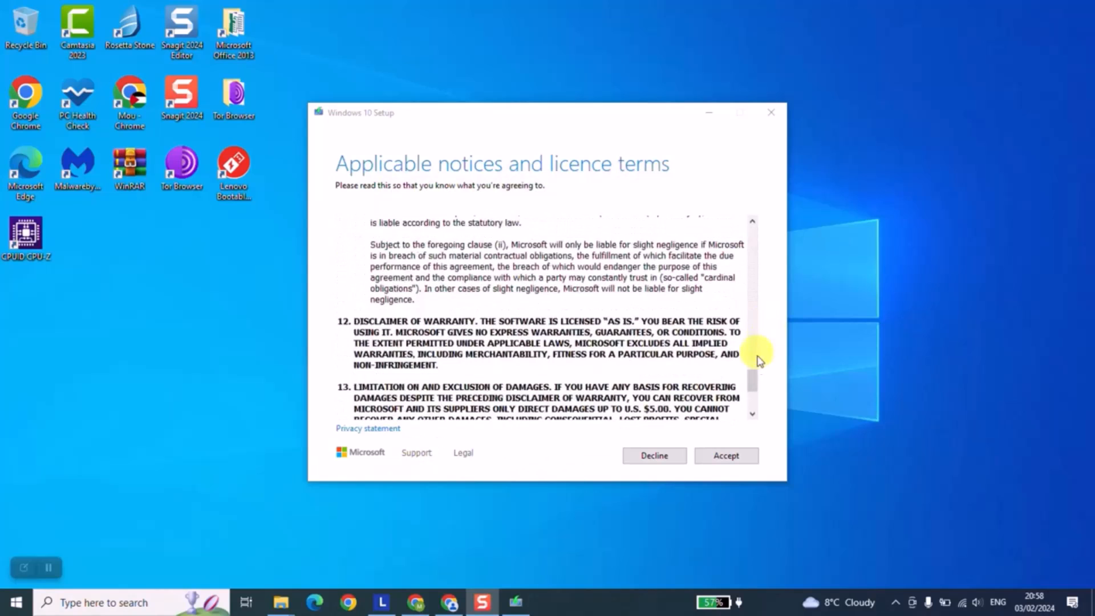
{"action": "left_click", "coordinate": [725, 455]}
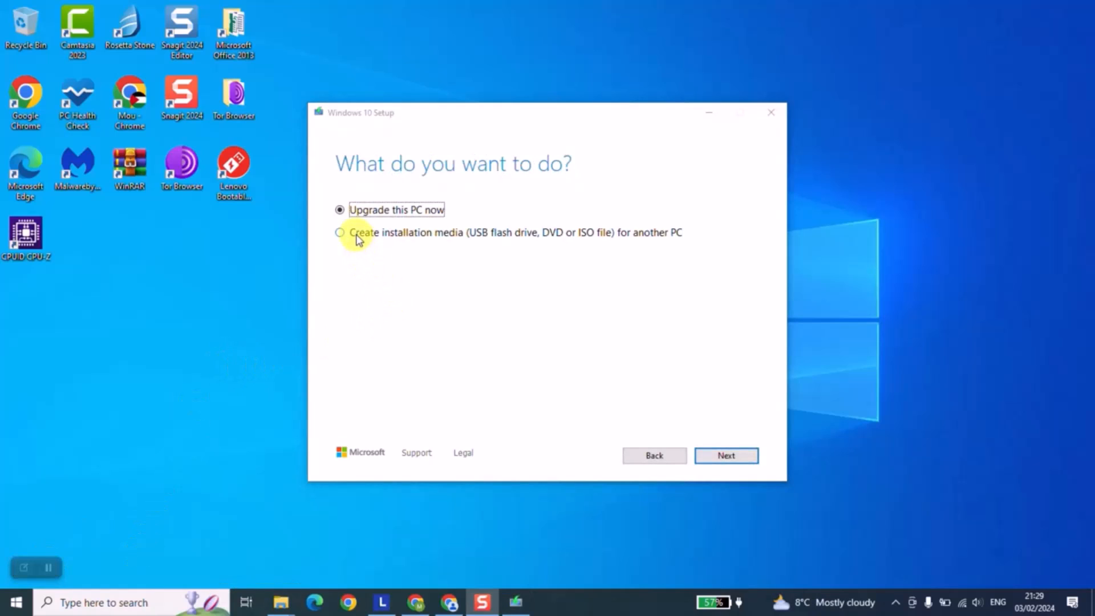
- Choose Create installation media for another PC and continue to language, edition and architecture
{"action": "left_click", "coordinate": [340, 232]}
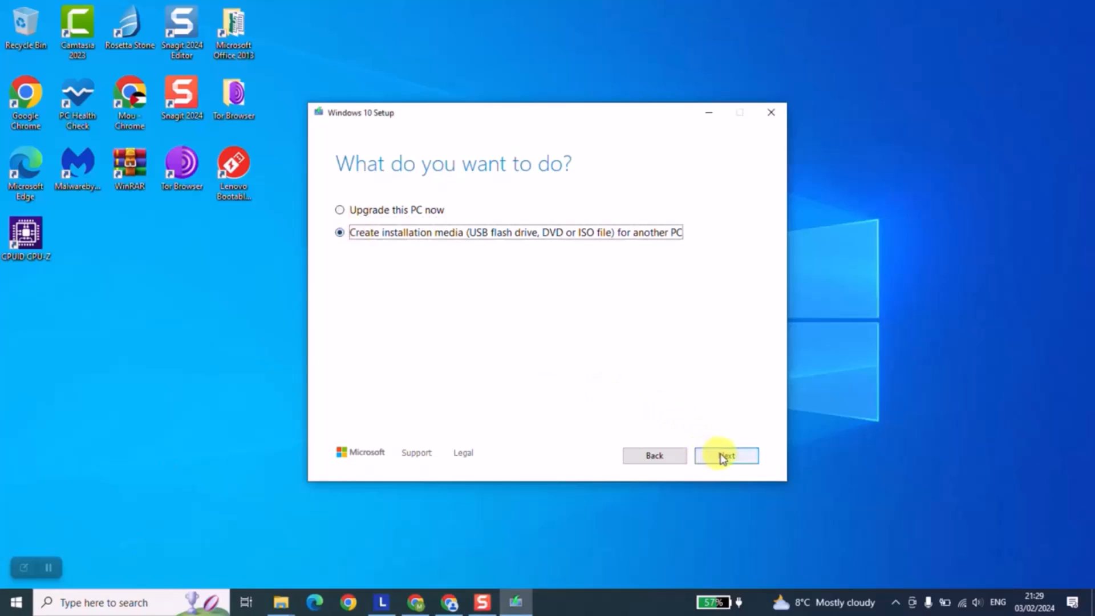
{"action": "left_click", "coordinate": [727, 455]}
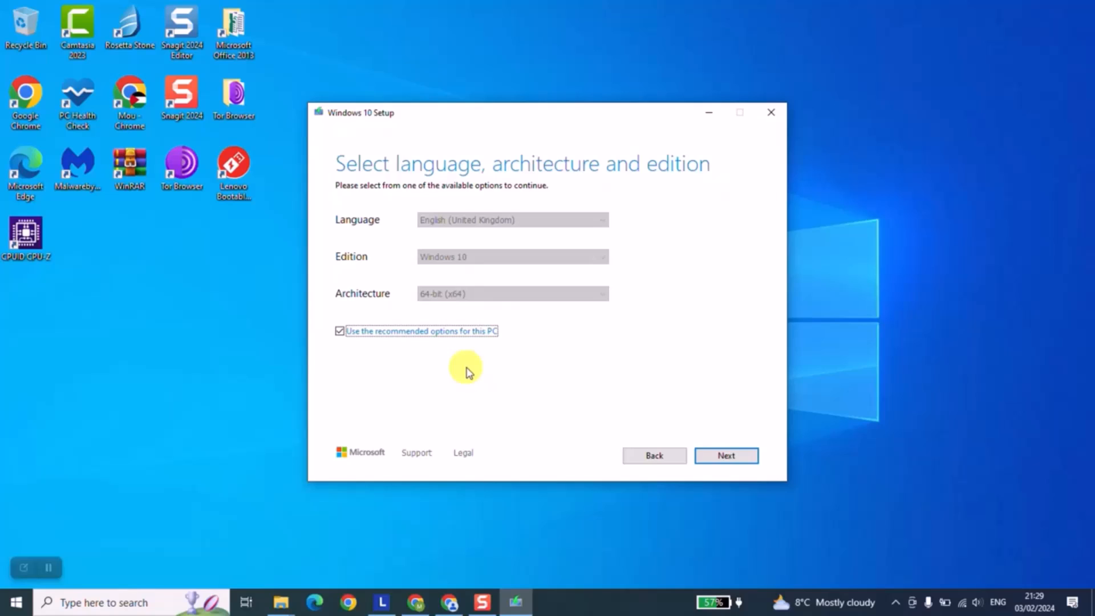
{"action": "mouse_move", "coordinate": [251, 467]}
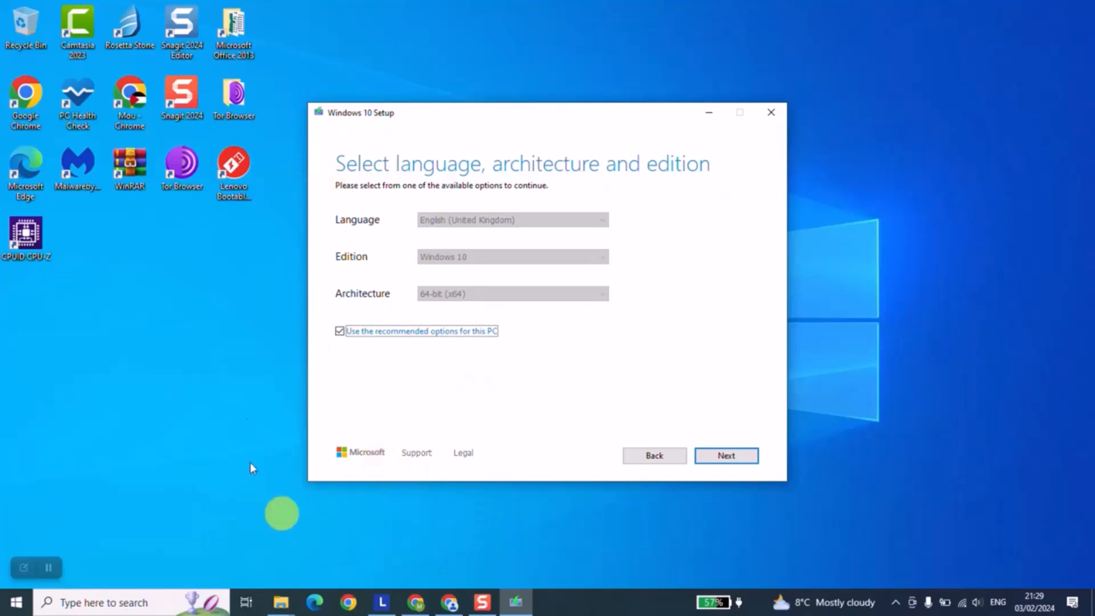
{"action": "mouse_move", "coordinate": [322, 216]}
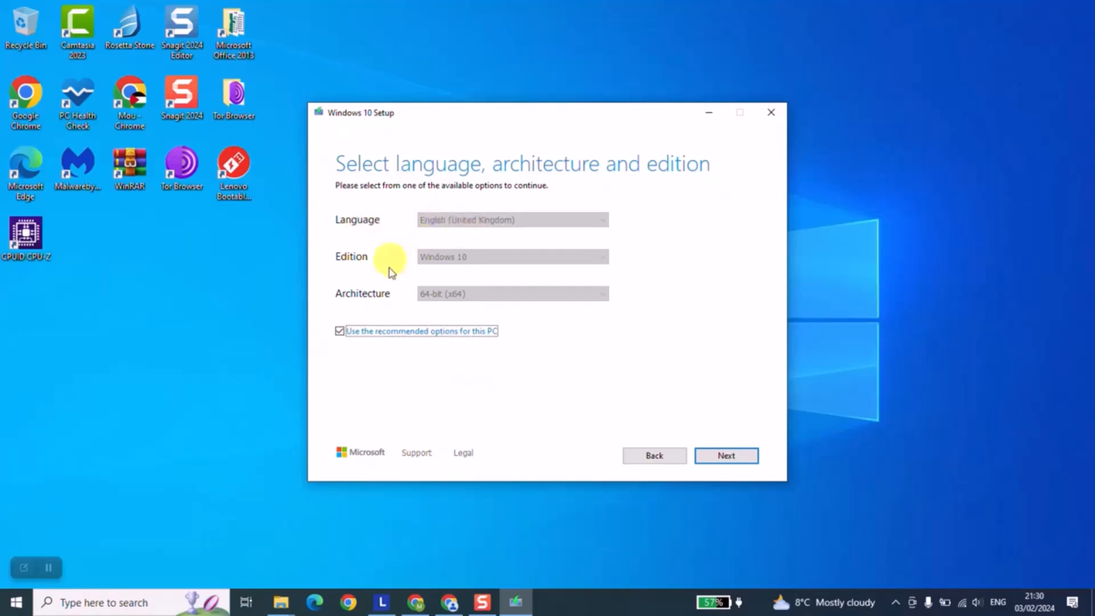
{"action": "mouse_move", "coordinate": [464, 298]}
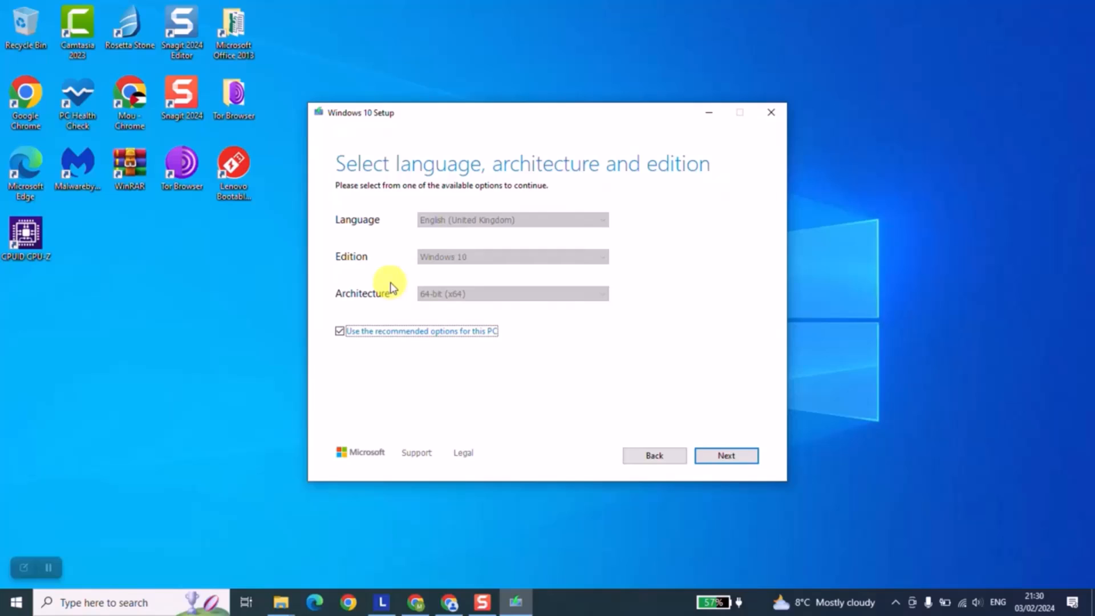
{"action": "mouse_move", "coordinate": [464, 262]}
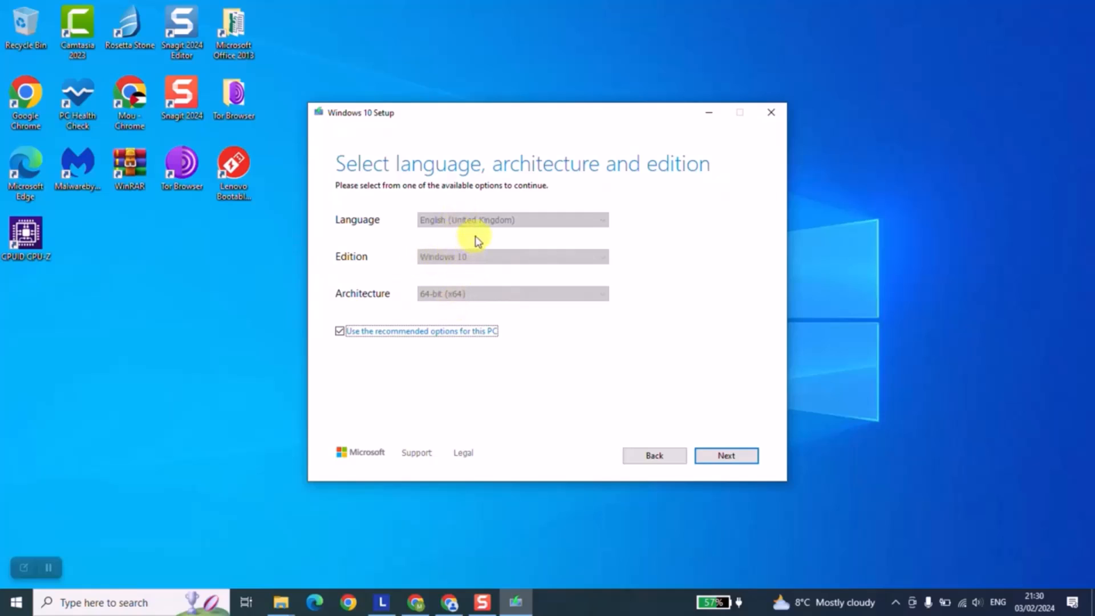
{"action": "mouse_move", "coordinate": [721, 394]}
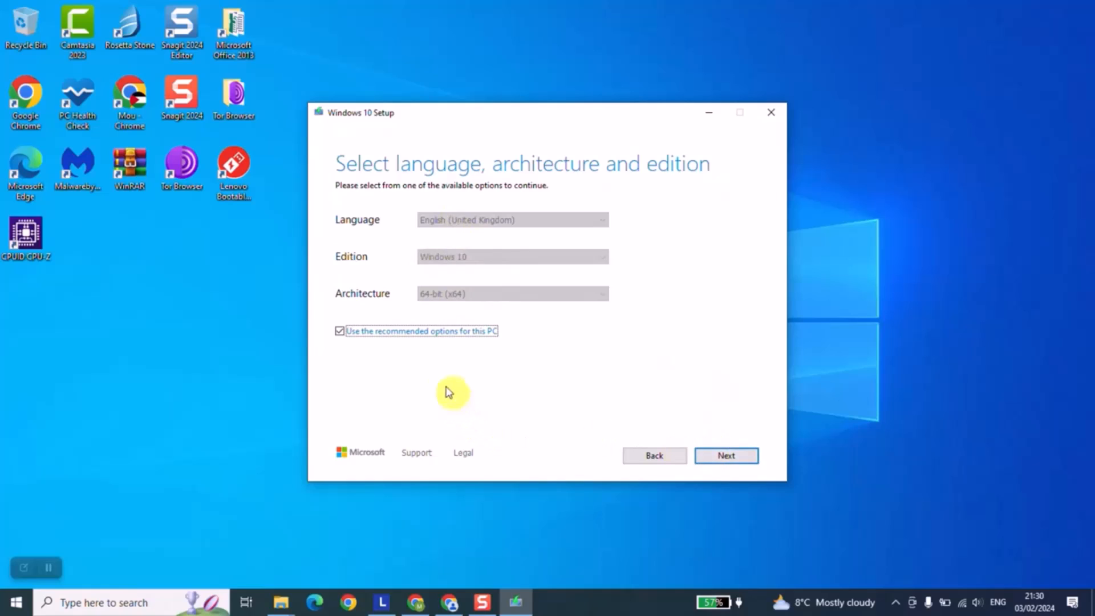
- Untick Use the recommended options for this PC so language, edition and architecture become editable
{"action": "left_click", "coordinate": [340, 330]}
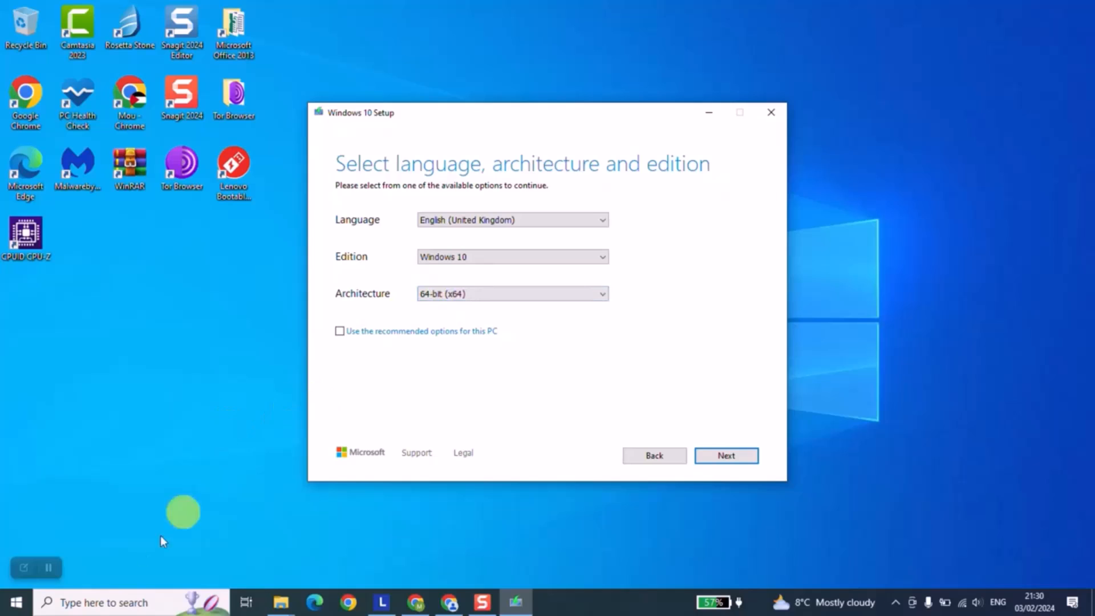
- Search Windows for dxdiag to check the PC runs Windows 10 Pro 64-bit
{"action": "left_click", "coordinate": [105, 602]}
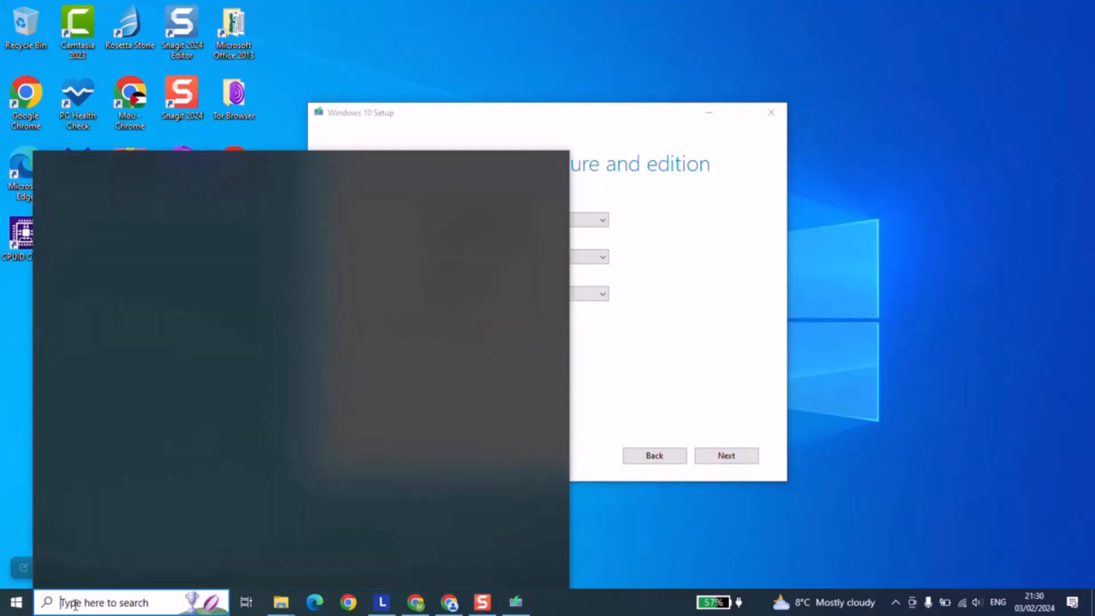
{"action": "type", "text": "dxag"}
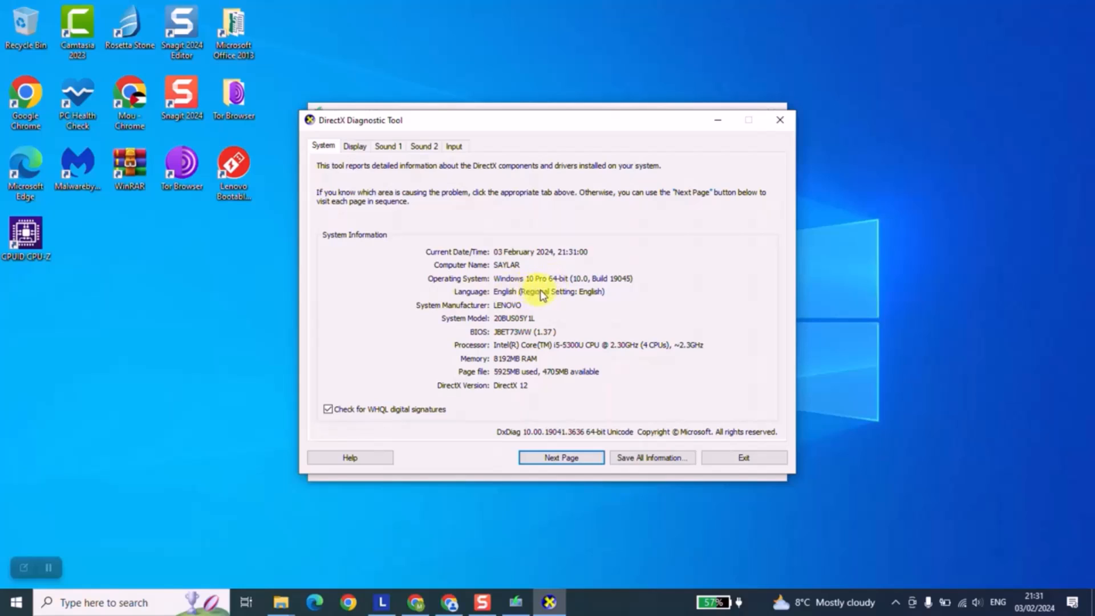
{"action": "mouse_move", "coordinate": [554, 285]}
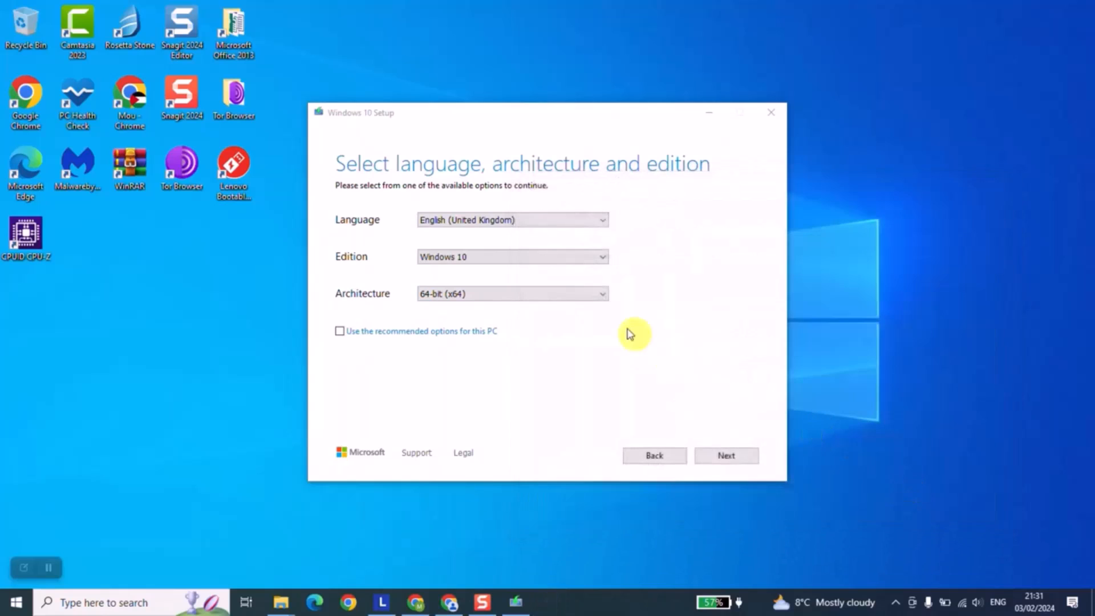
- Try Both architectures, settle on 64-bit (x64) and continue to choosing the media
{"action": "left_click", "coordinate": [512, 293]}
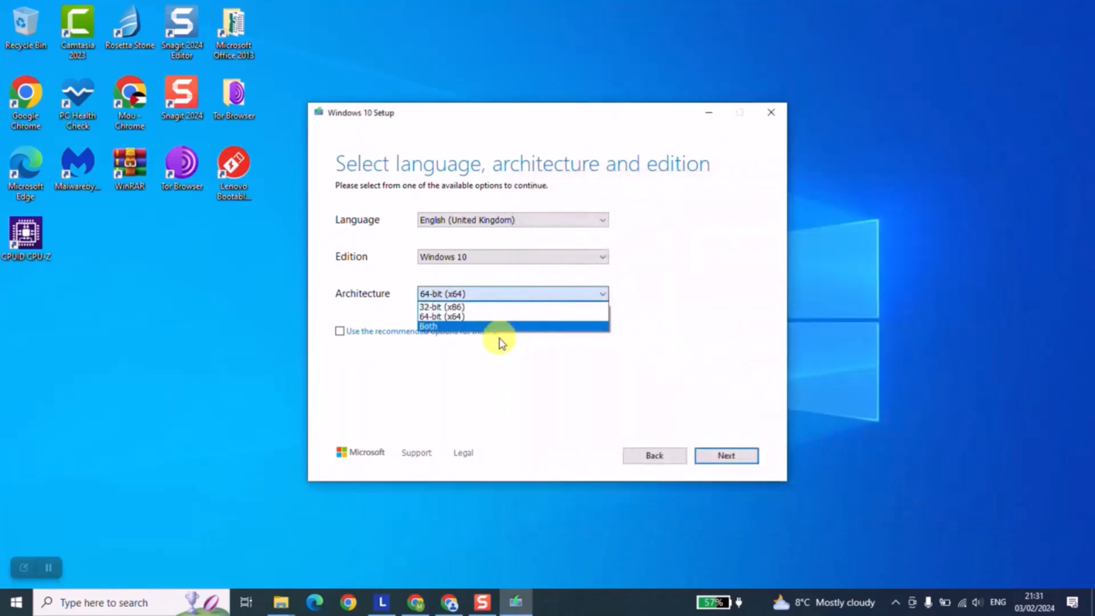
{"action": "mouse_move", "coordinate": [455, 328]}
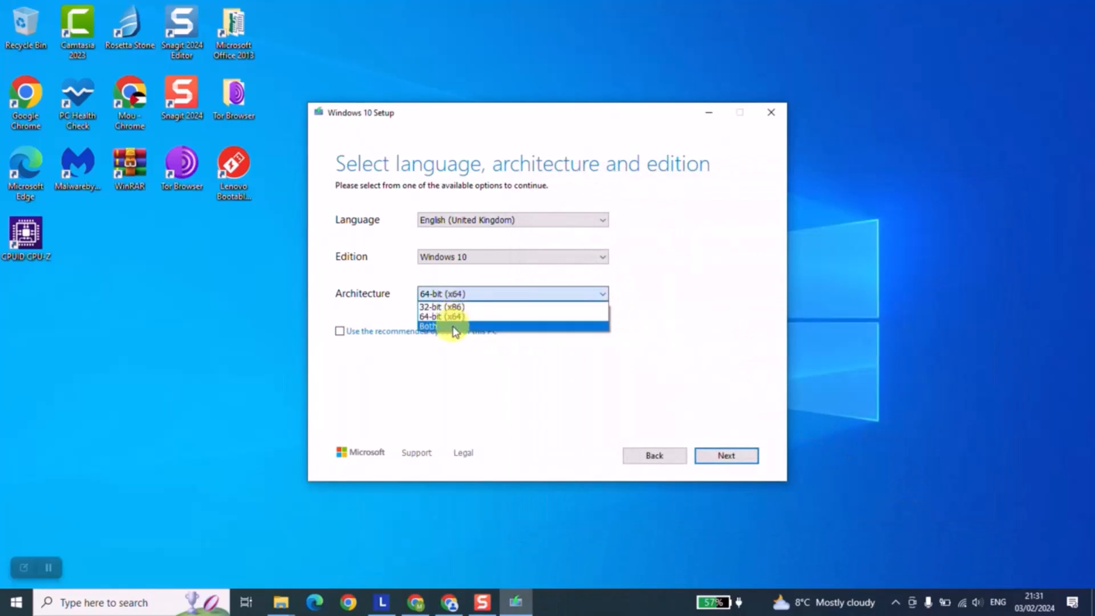
{"action": "left_click", "coordinate": [427, 326]}
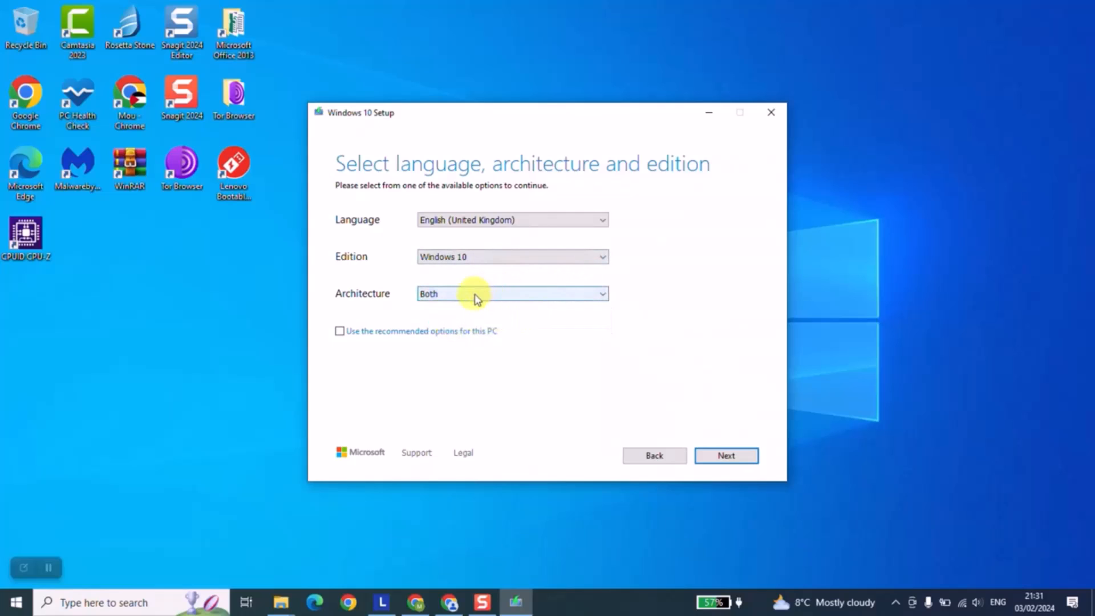
{"action": "left_click", "coordinate": [512, 294]}
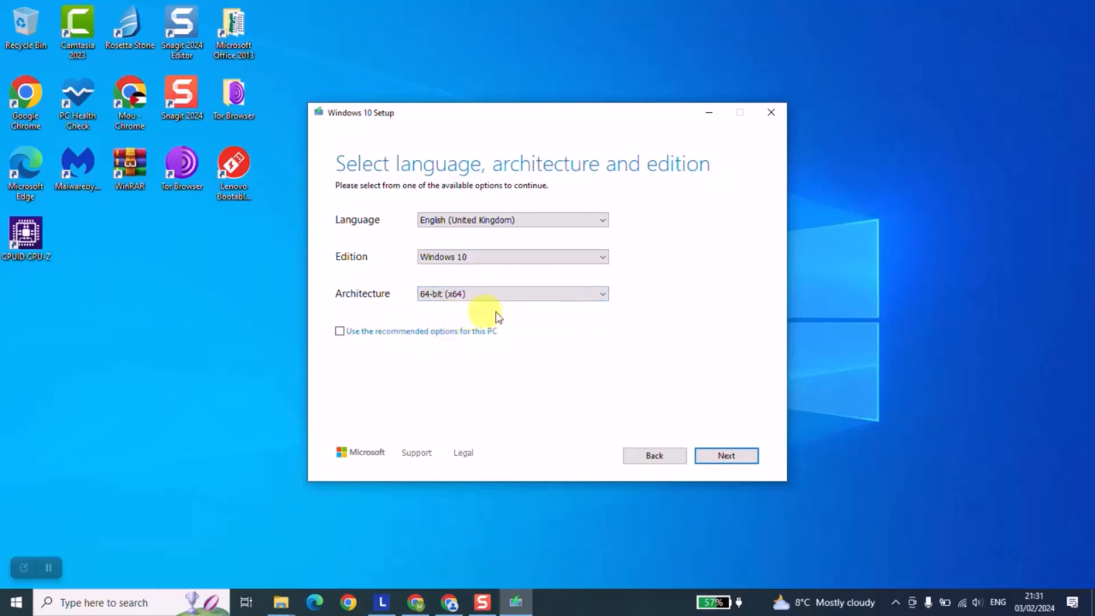
{"action": "left_click", "coordinate": [725, 455]}
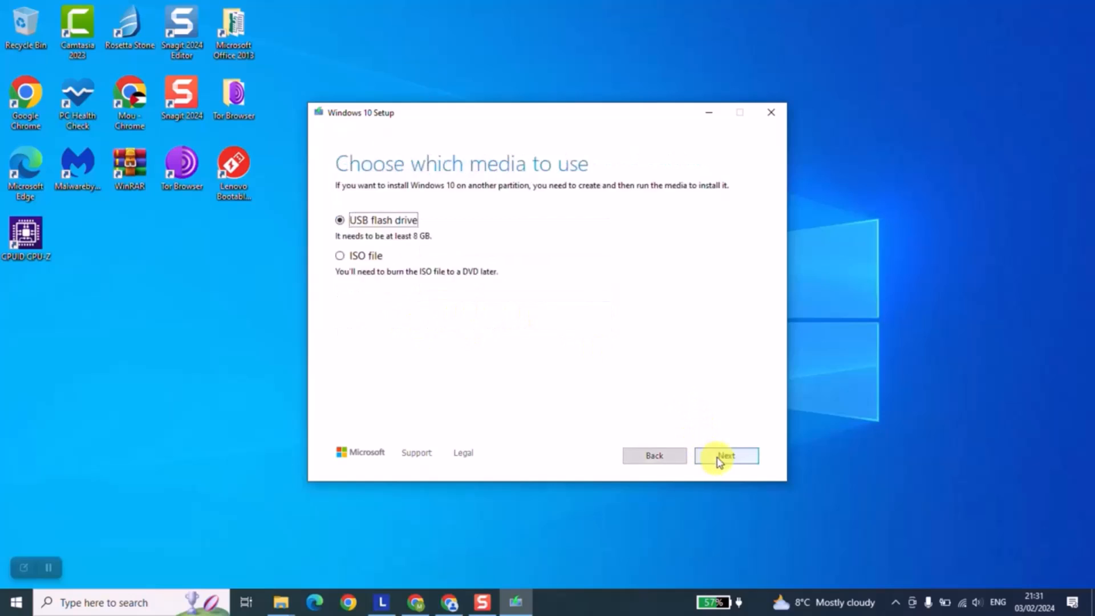
{"action": "mouse_move", "coordinate": [645, 397]}
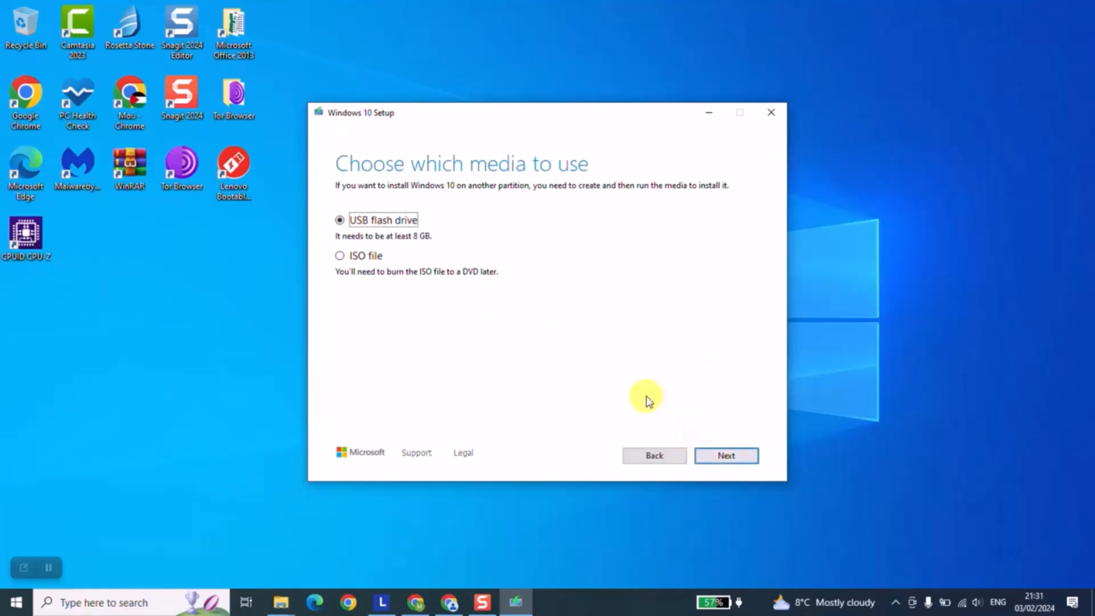
{"action": "mouse_move", "coordinate": [95, 578]}
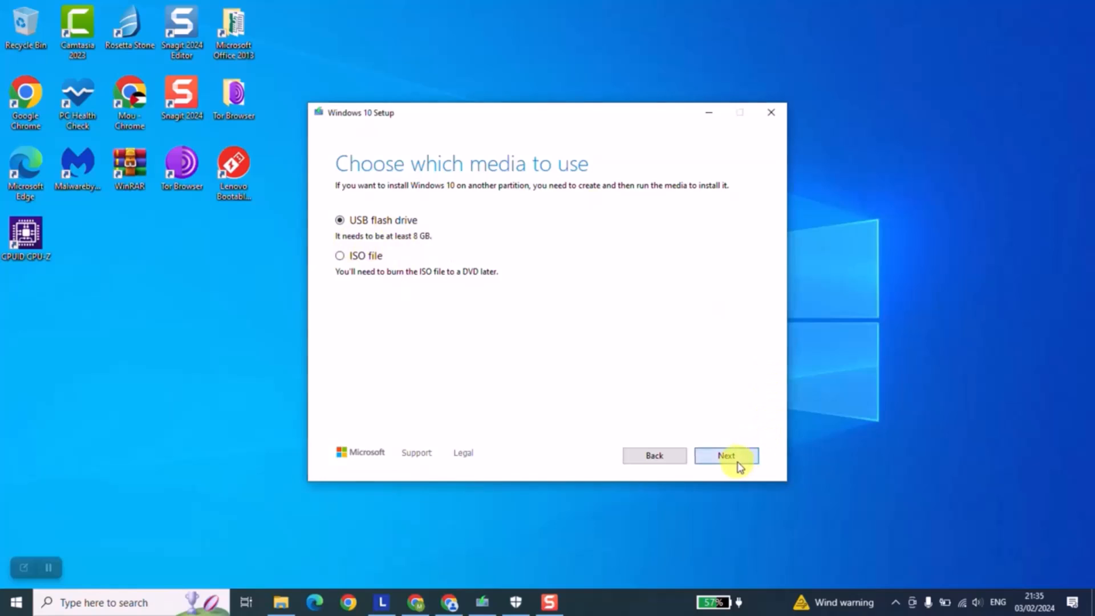
- Keep USB flash drive as the media and continue to the removable drives list
{"action": "left_click", "coordinate": [726, 455]}
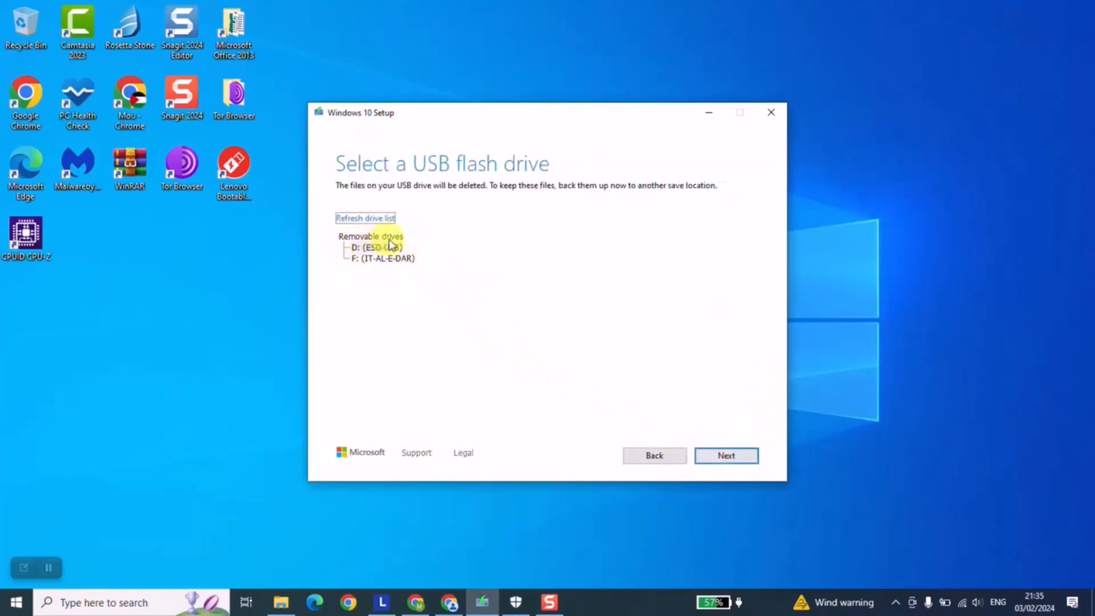
- Select the D: (ESD-USB) drive in the removable drives list
{"action": "left_click", "coordinate": [374, 247]}
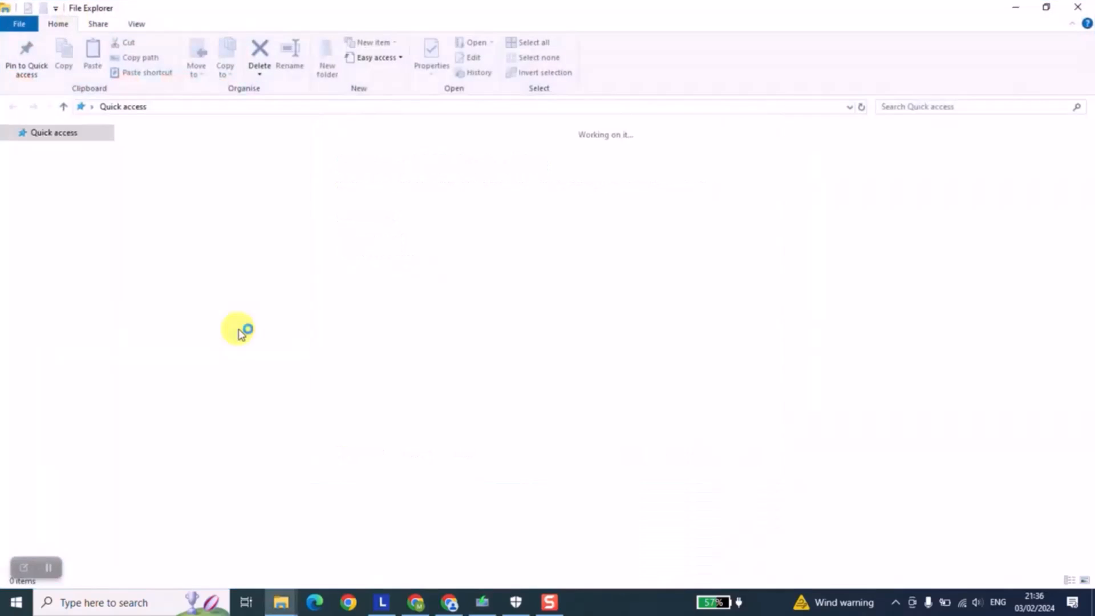
- Select ESD-USB (D:) under This PC to confirm it is empty with 14.7 GB free
{"action": "left_click", "coordinate": [42, 313]}
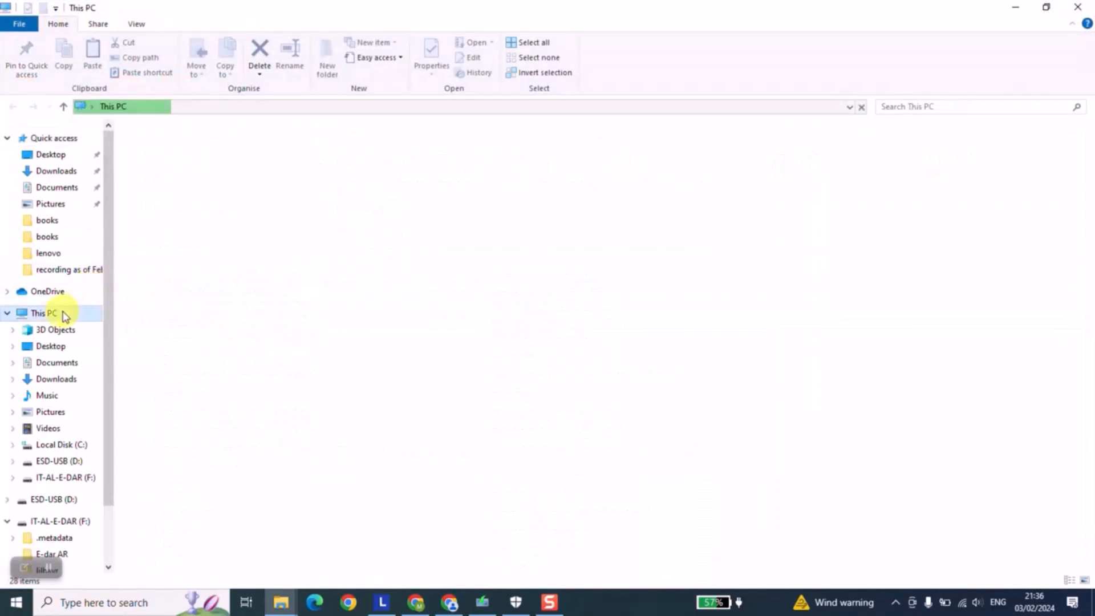
{"action": "left_click", "coordinate": [44, 313]}
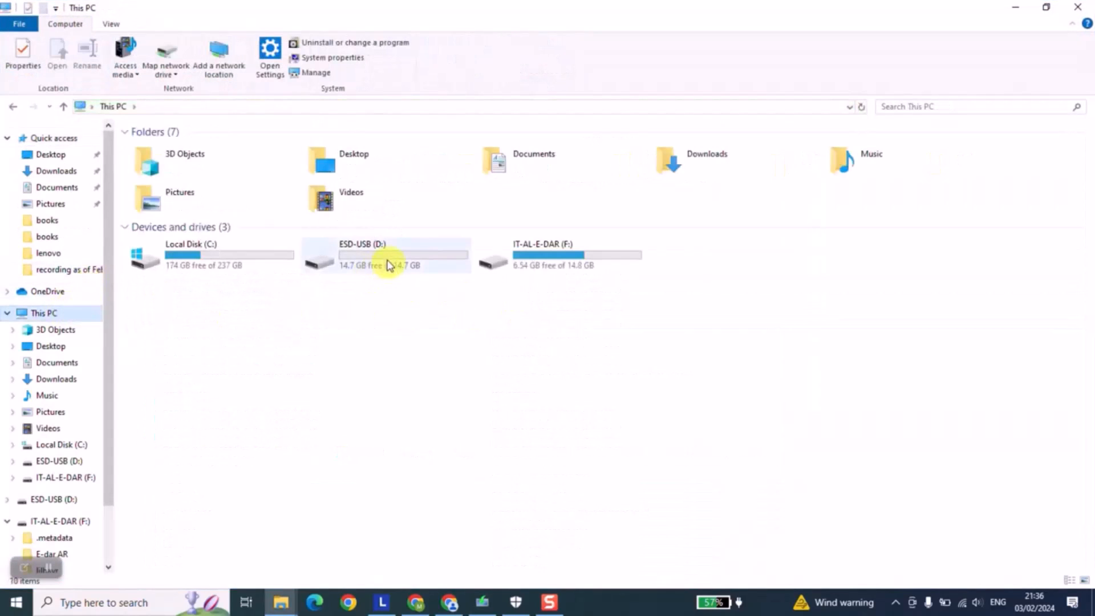
{"action": "left_click", "coordinate": [384, 254]}
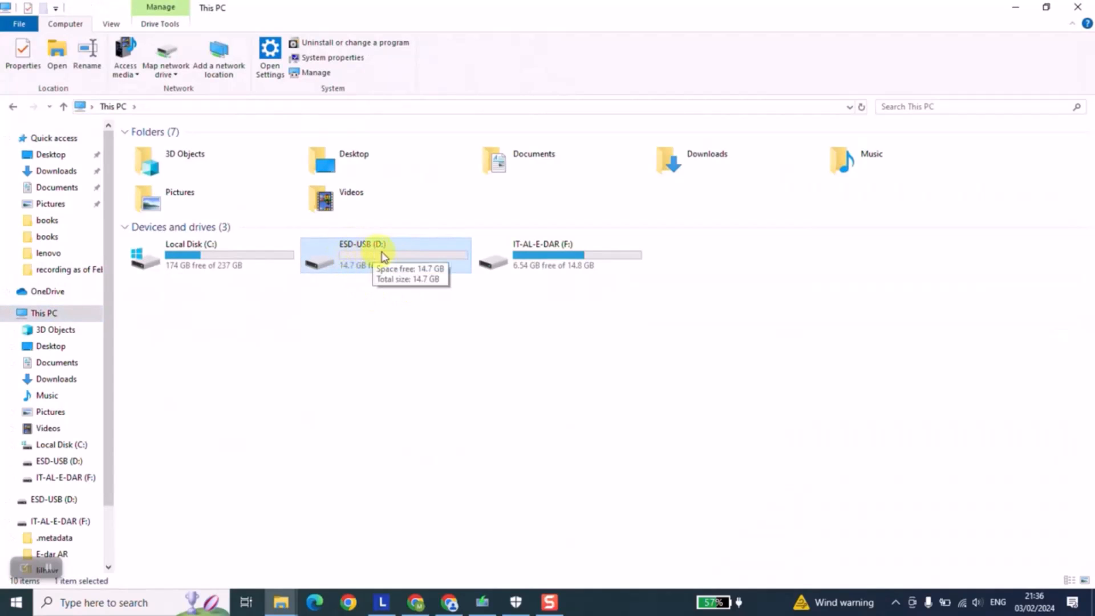
{"action": "mouse_move", "coordinate": [823, 20]}
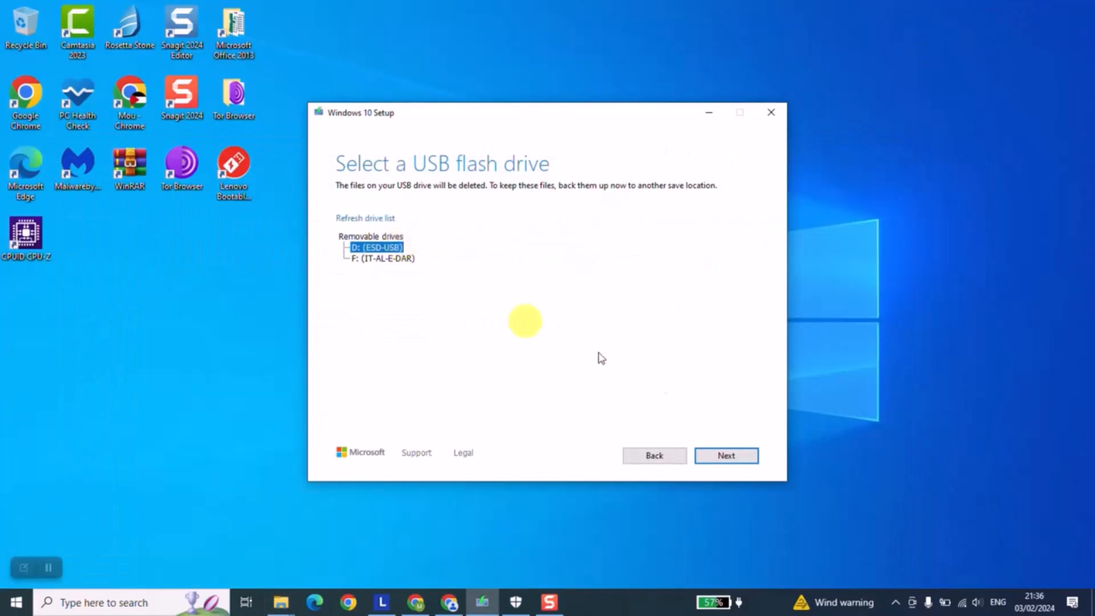
- Choose D: (ESD-USB) as the destination and begin writing the installation media
{"action": "left_click", "coordinate": [725, 455]}
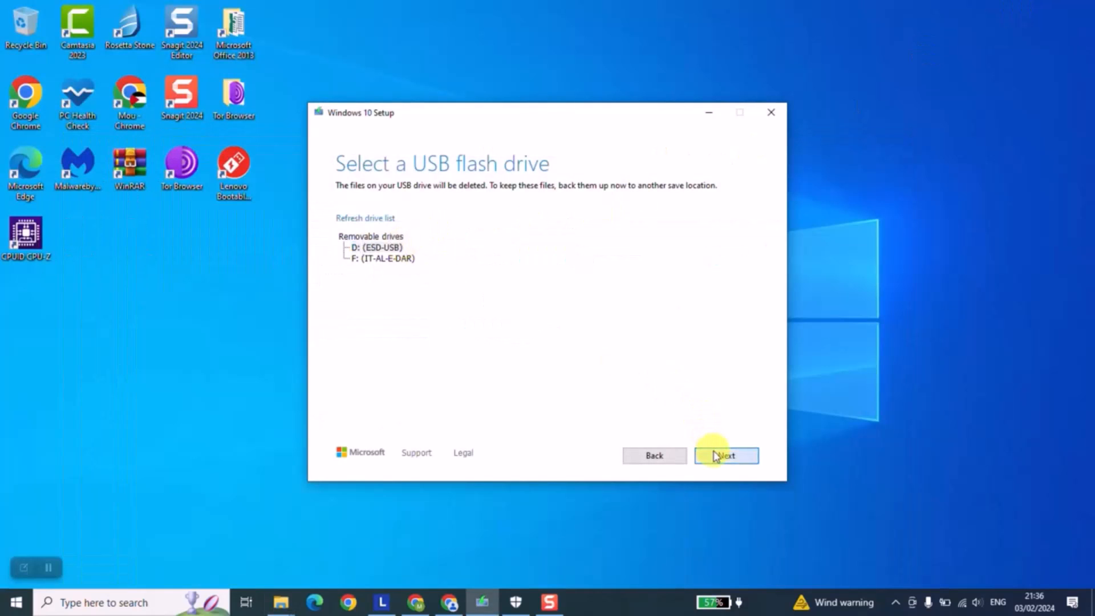
{"action": "left_click", "coordinate": [725, 455]}
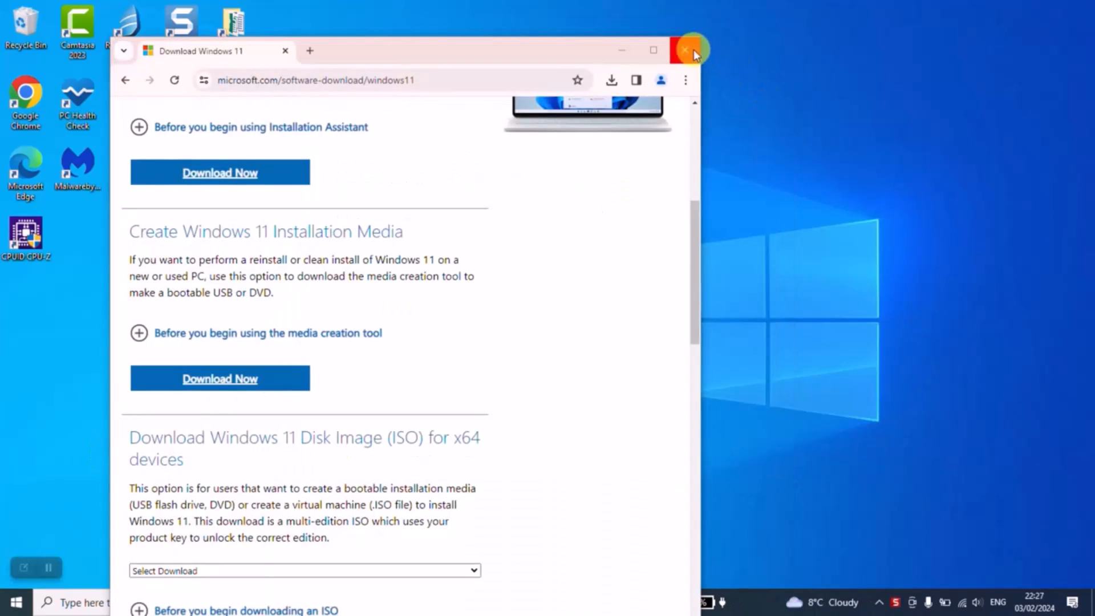
- Close the Chrome window with the Windows 11 download page, leaving the desktop
{"action": "left_click", "coordinate": [687, 50]}
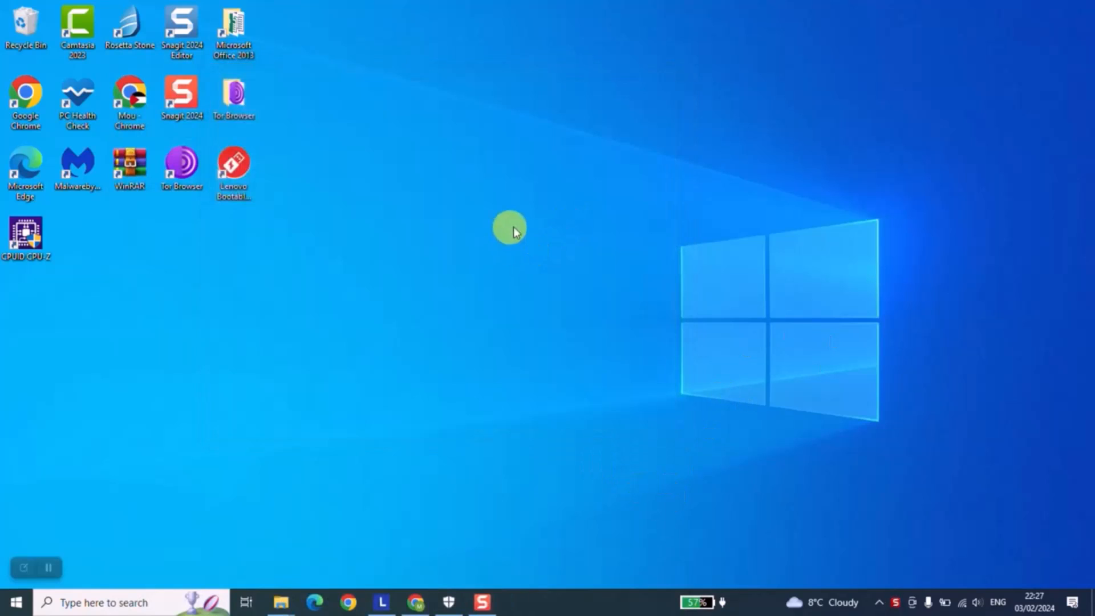
{"action": "mouse_move", "coordinate": [530, 227]}
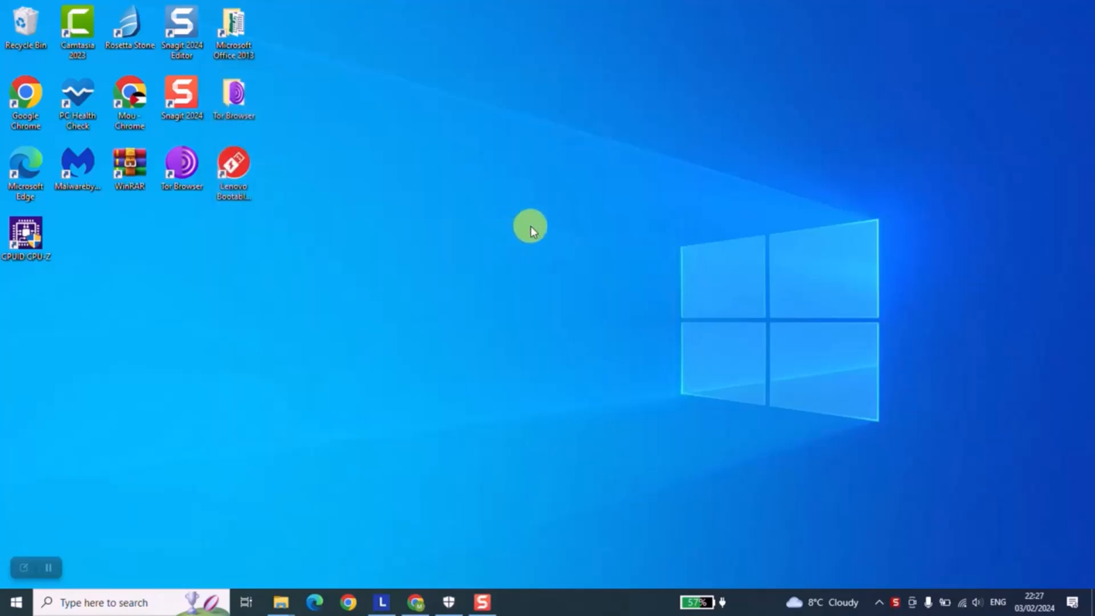
{"action": "mouse_move", "coordinate": [489, 566]}
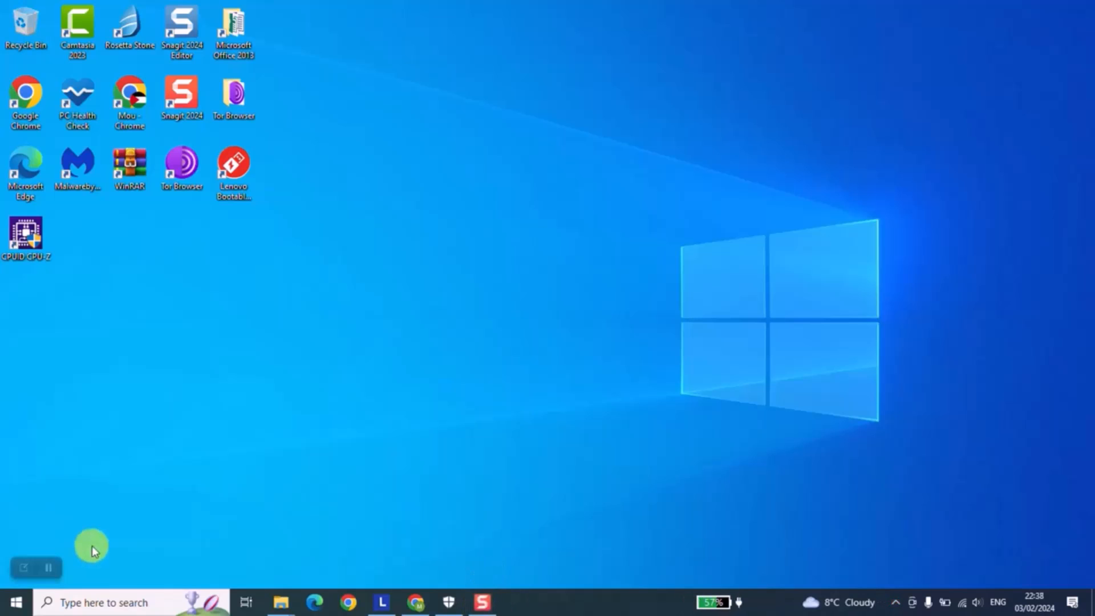
- Browse into ESD-USB (D:) to reveal its boot, efi, sources, support and setup files
{"action": "left_click", "coordinate": [281, 602]}
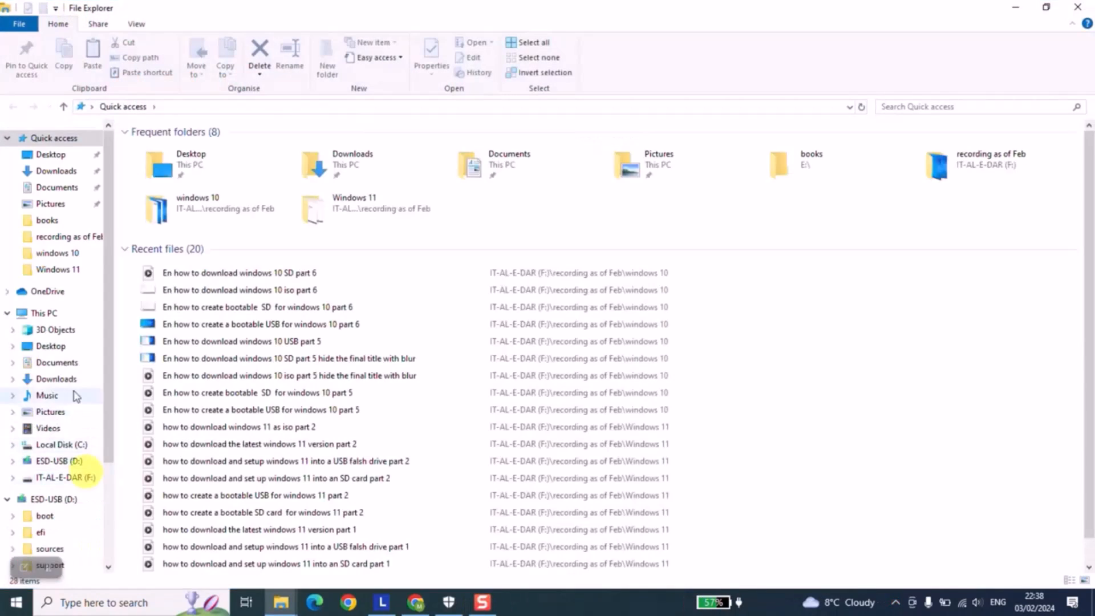
{"action": "left_click", "coordinate": [43, 313]}
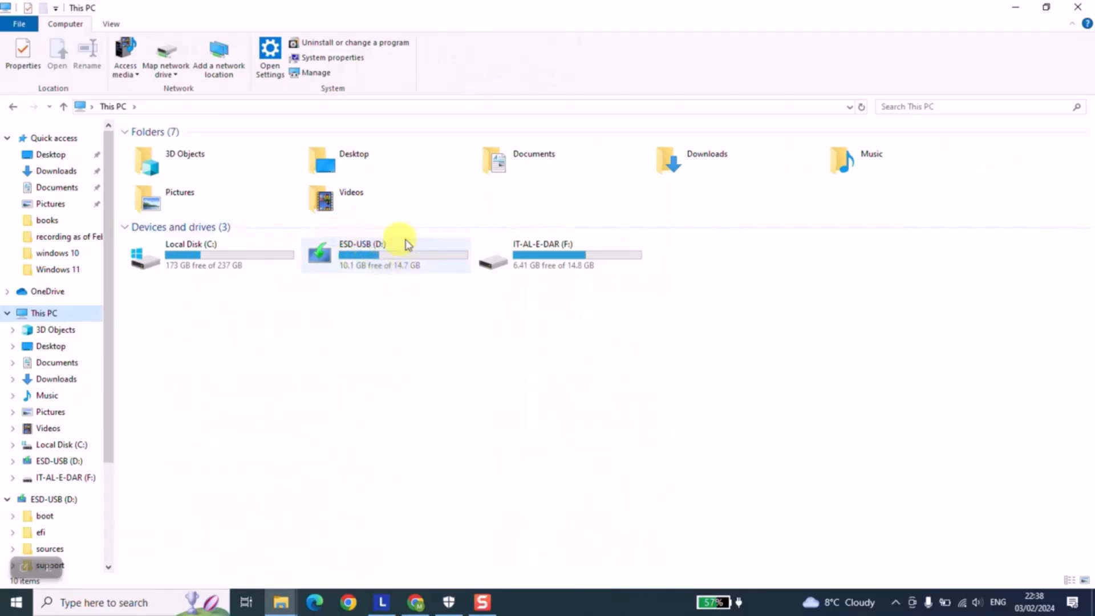
{"action": "mouse_move", "coordinate": [341, 283]}
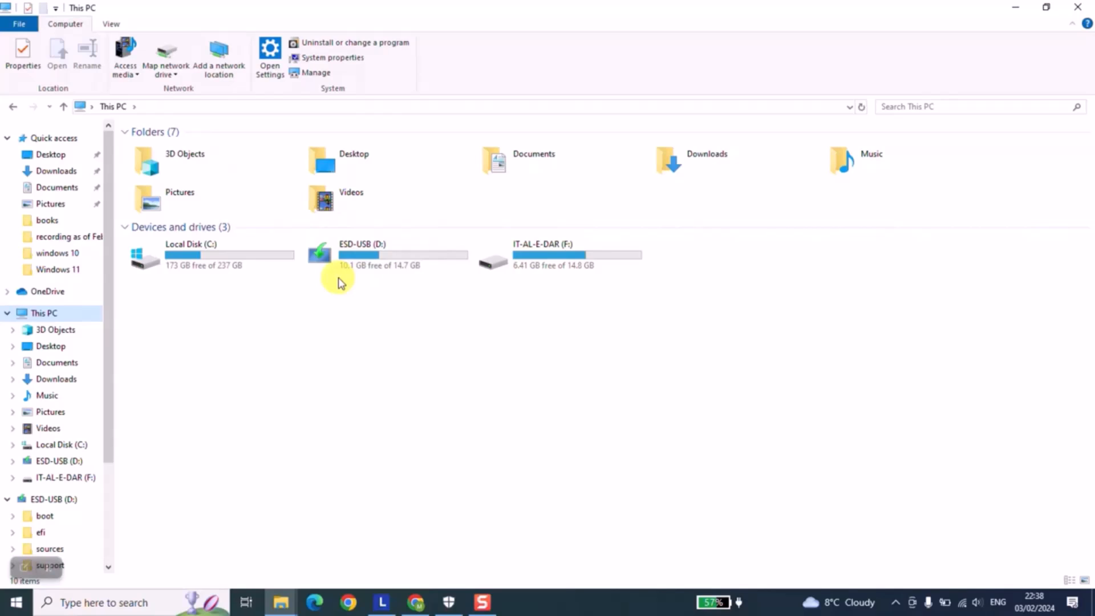
{"action": "mouse_move", "coordinate": [366, 272]}
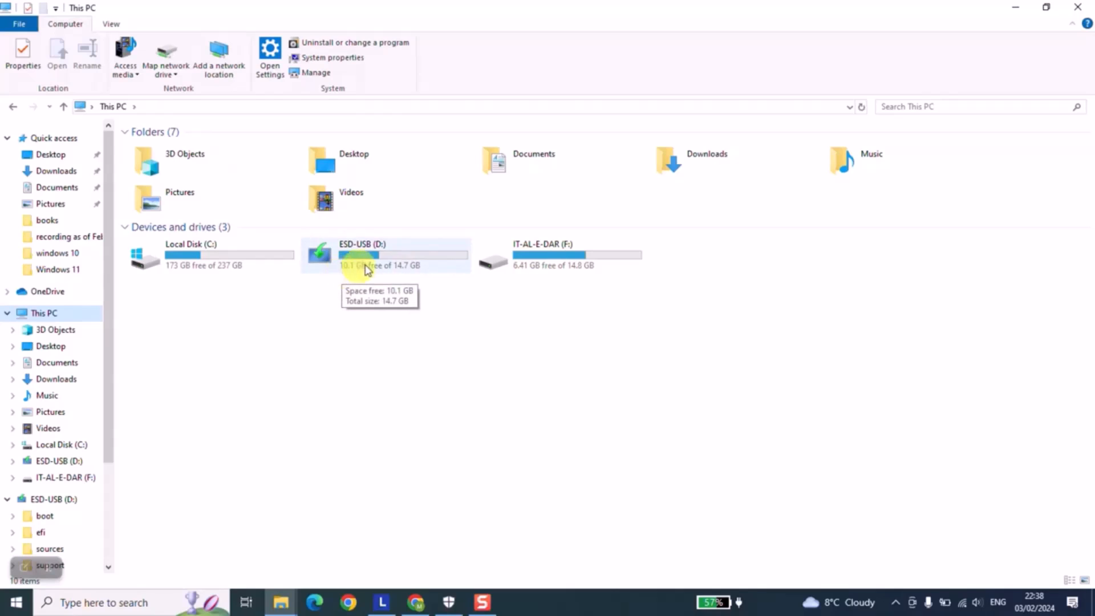
{"action": "double_click", "coordinate": [361, 255]}
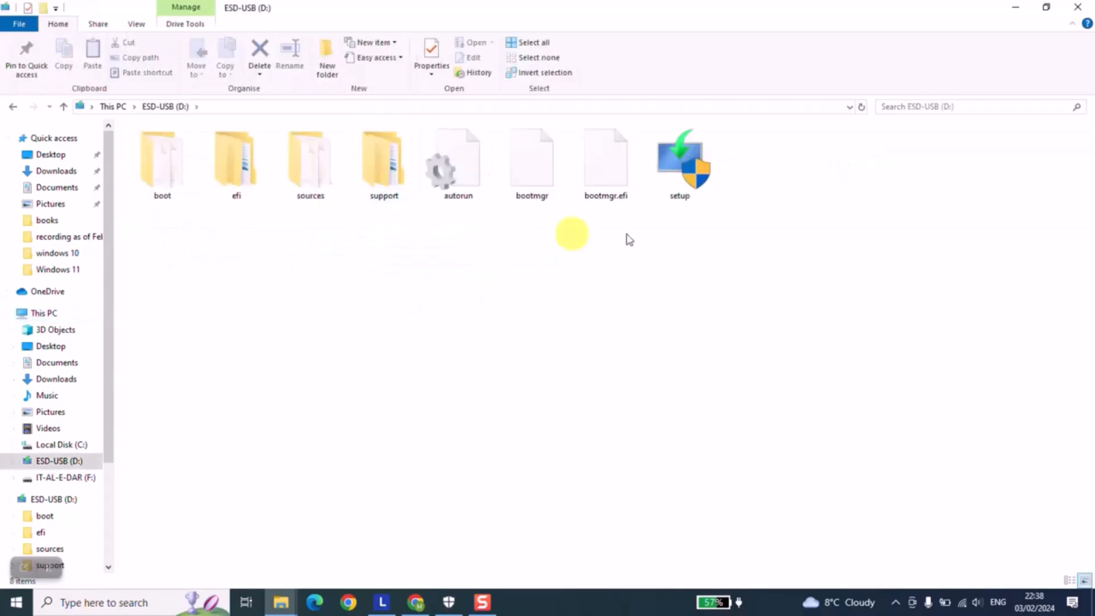
{"action": "mouse_move", "coordinate": [645, 310]}
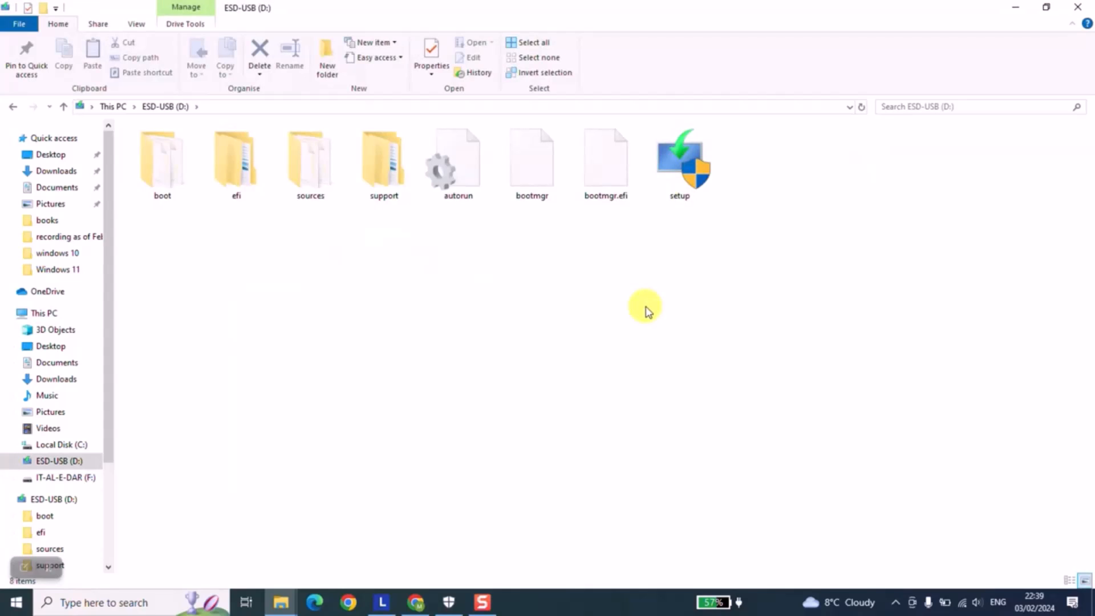
{"action": "mouse_move", "coordinate": [240, 468]}
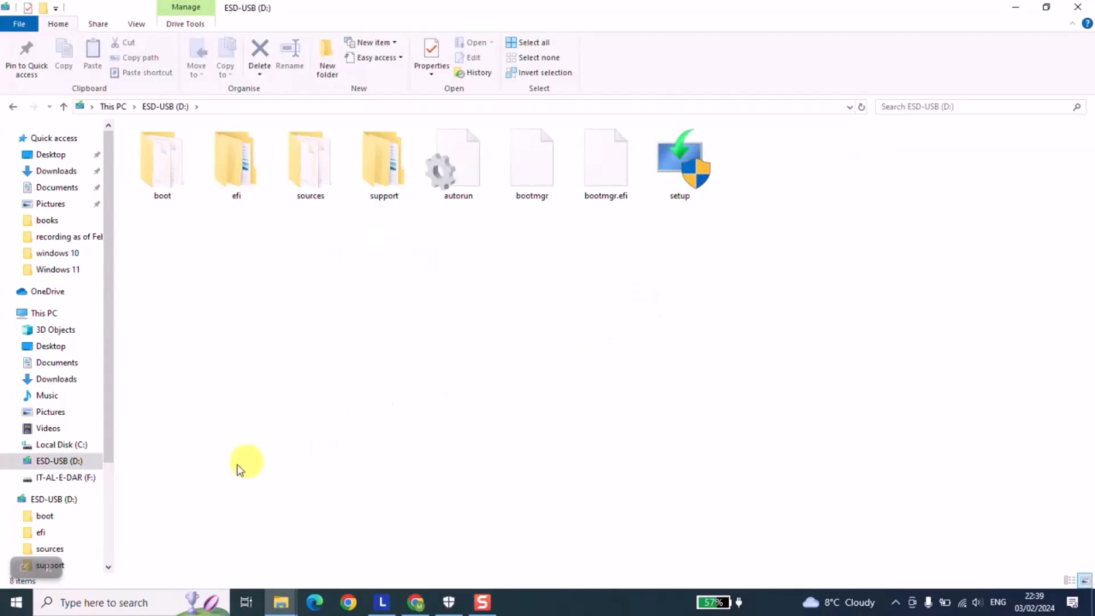